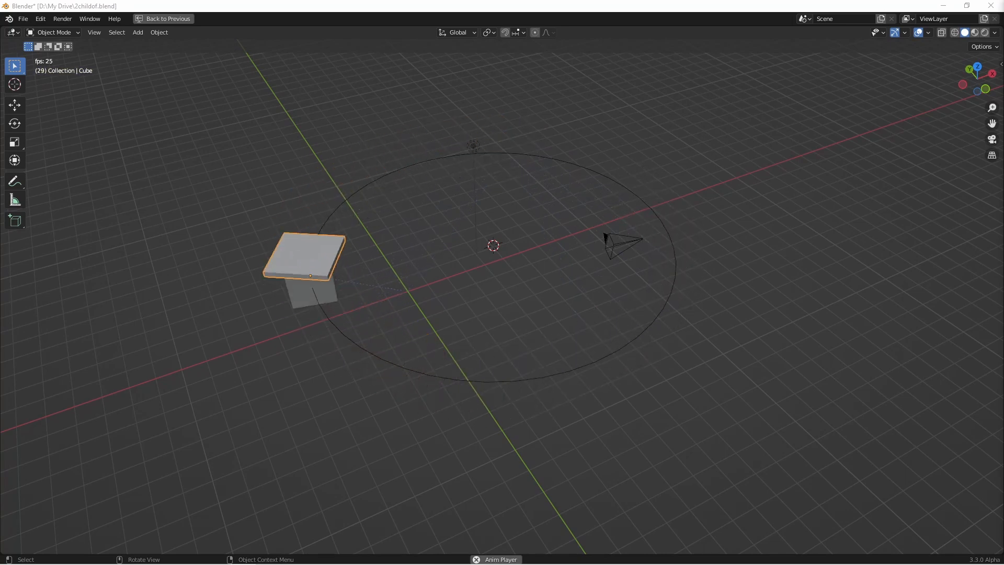
Play the cube's path animation, then return from the maximized viewport to the Layout workspace.
key("space")
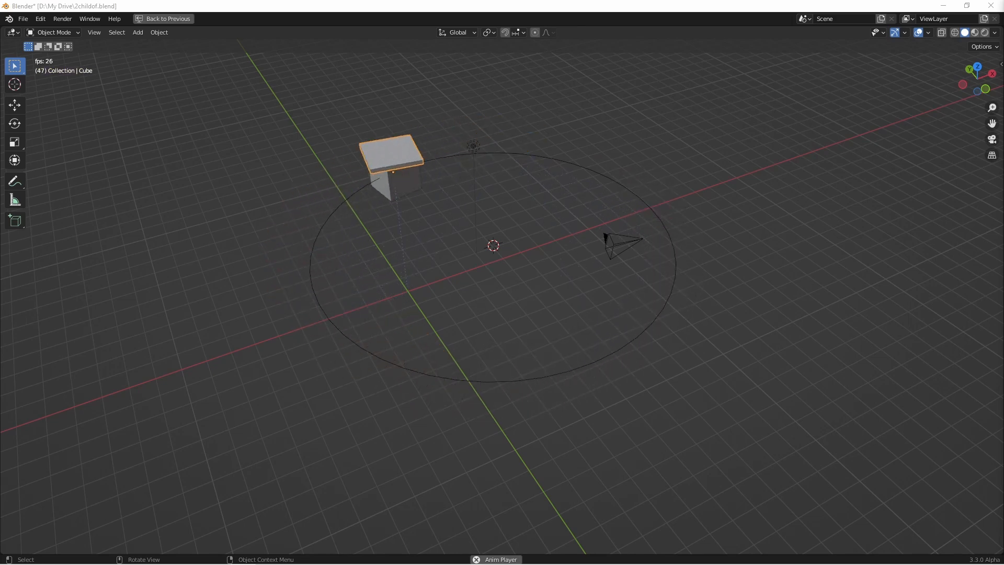
left_click(168, 18)
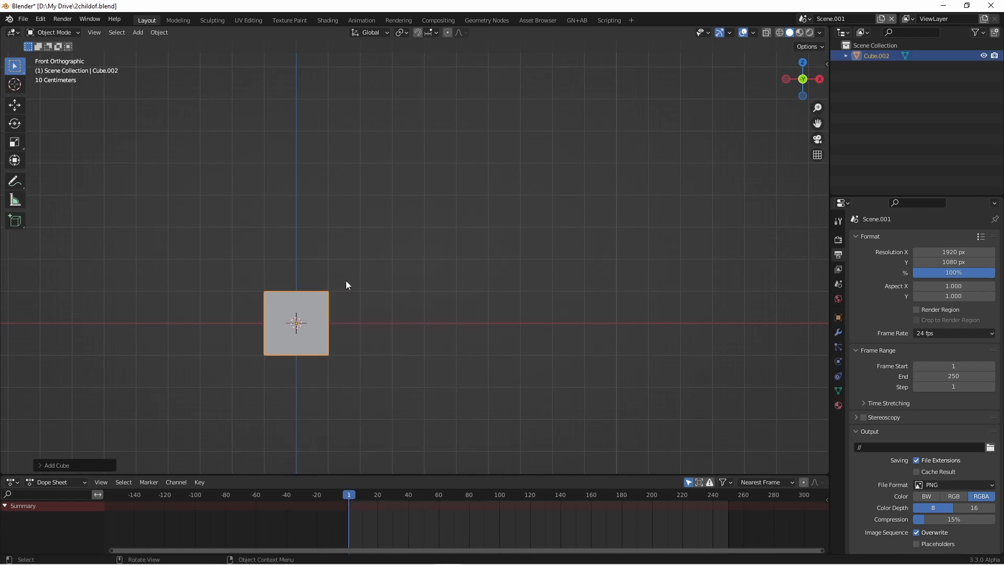
Add an Ico Sphere from the Mesh add menu and drop it up-right of the cube.
left_click(137, 32)
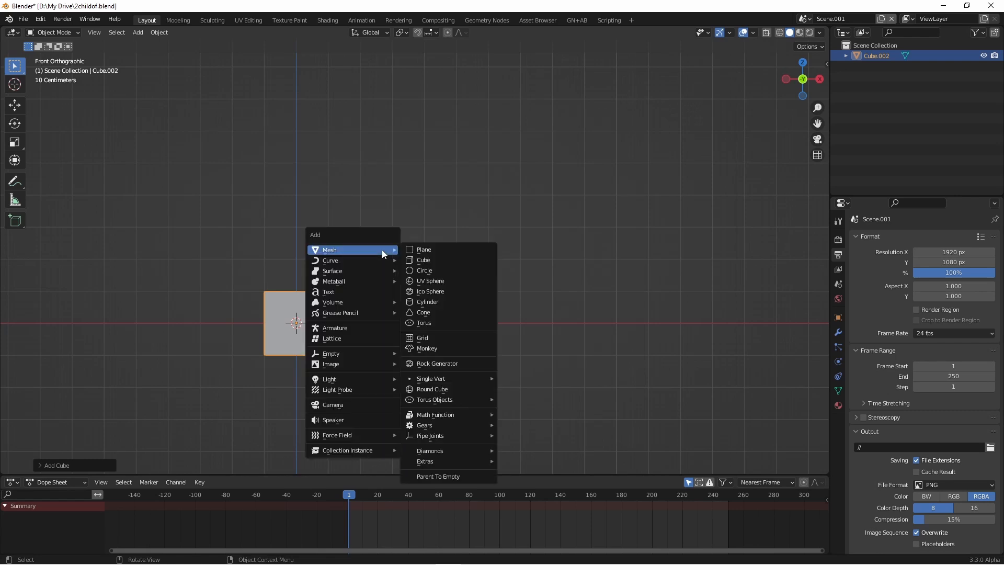
left_click(430, 291)
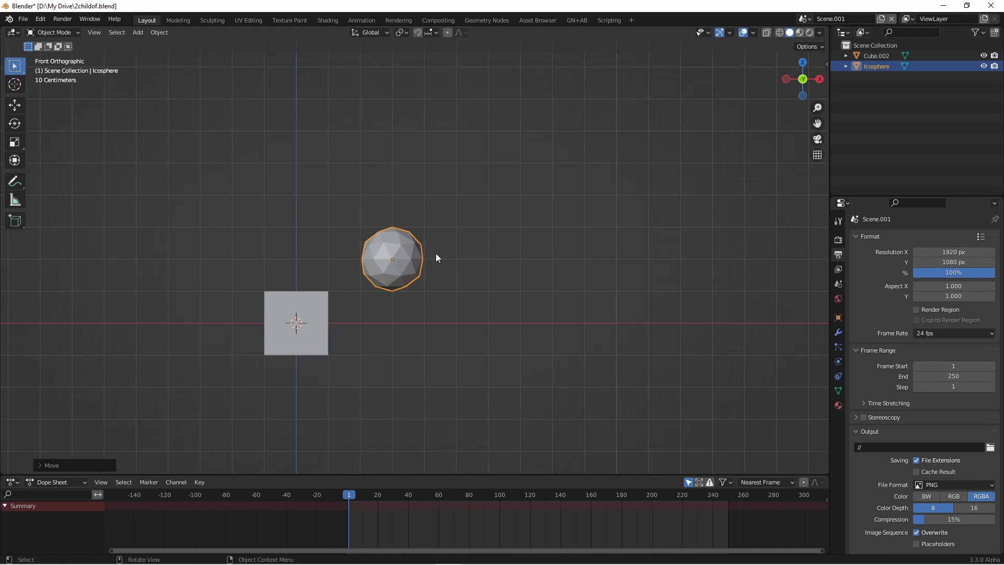
left_click(295, 322)
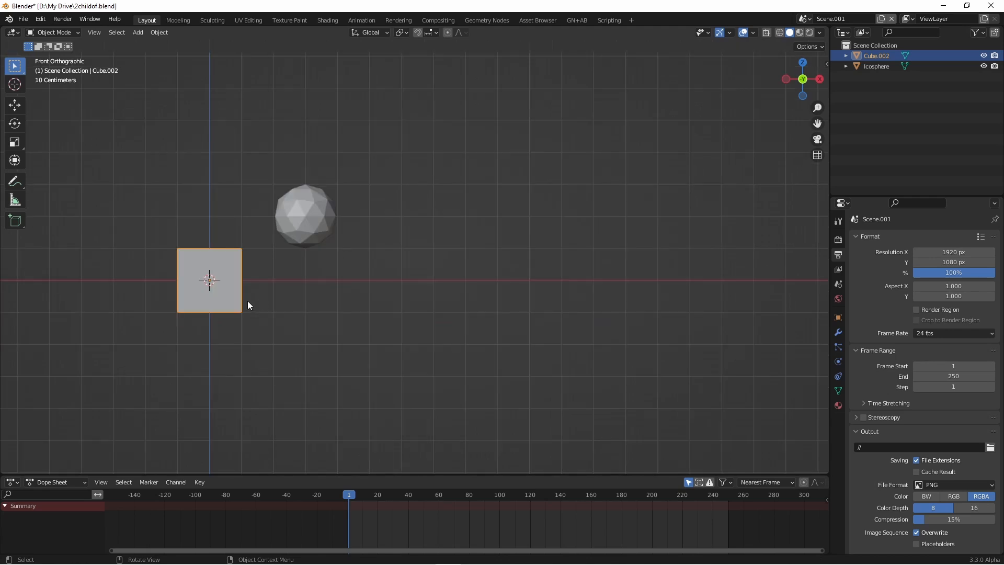
mouse_move(243, 300)
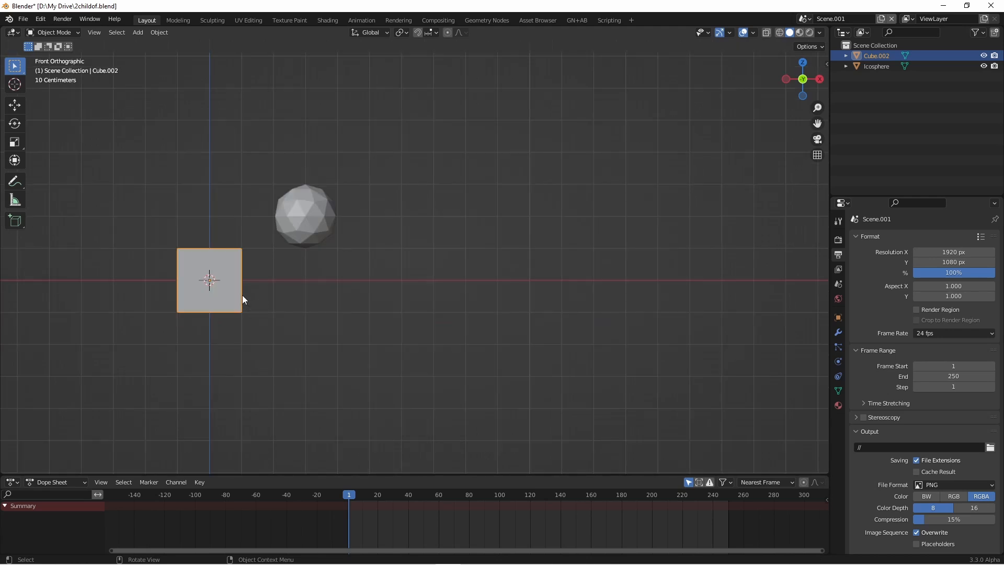
mouse_move(208, 283)
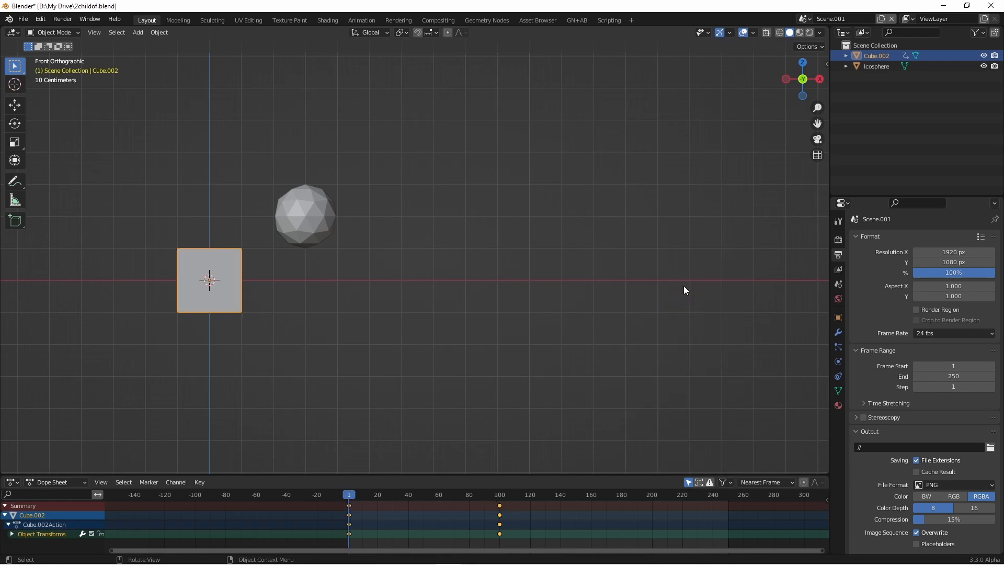
Select the icosphere and set its Child Of constraint target to Cube.002.
left_click(305, 215)
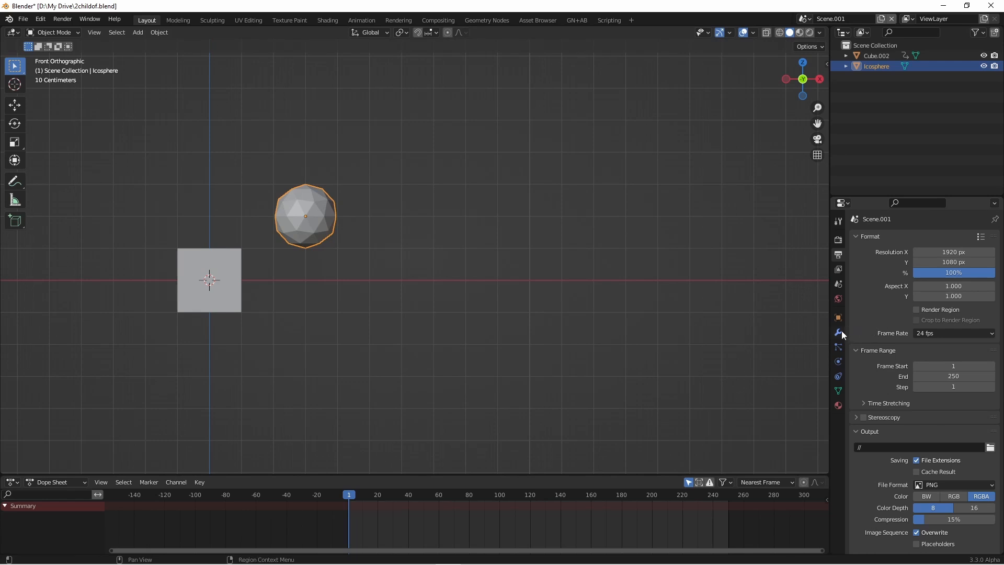
mouse_move(837, 376)
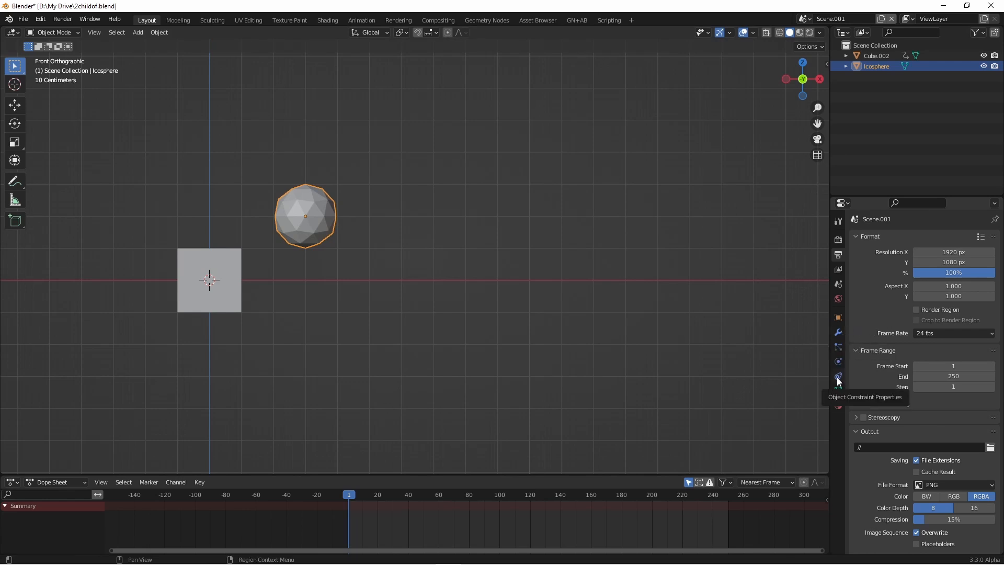
left_click(837, 376)
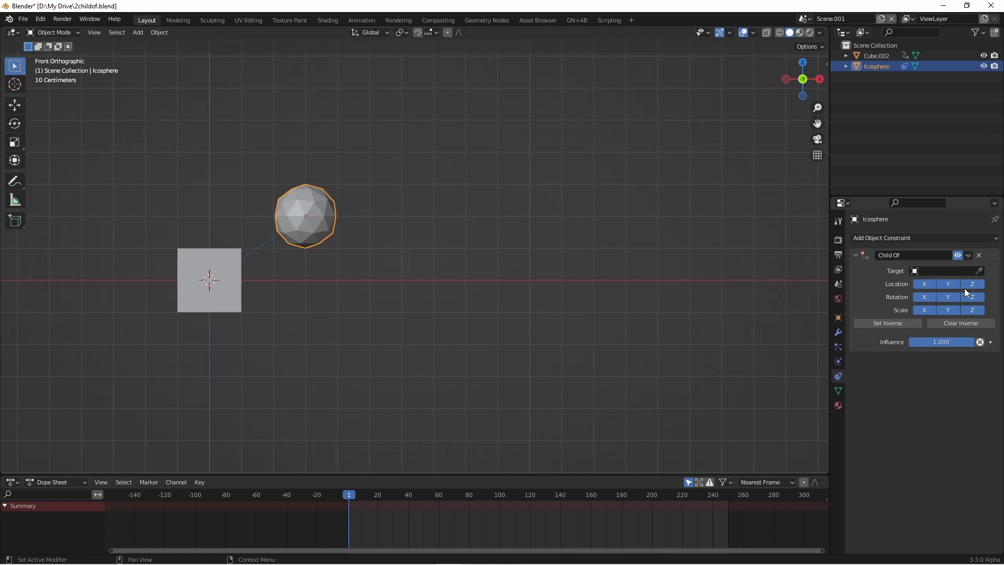
mouse_move(979, 270)
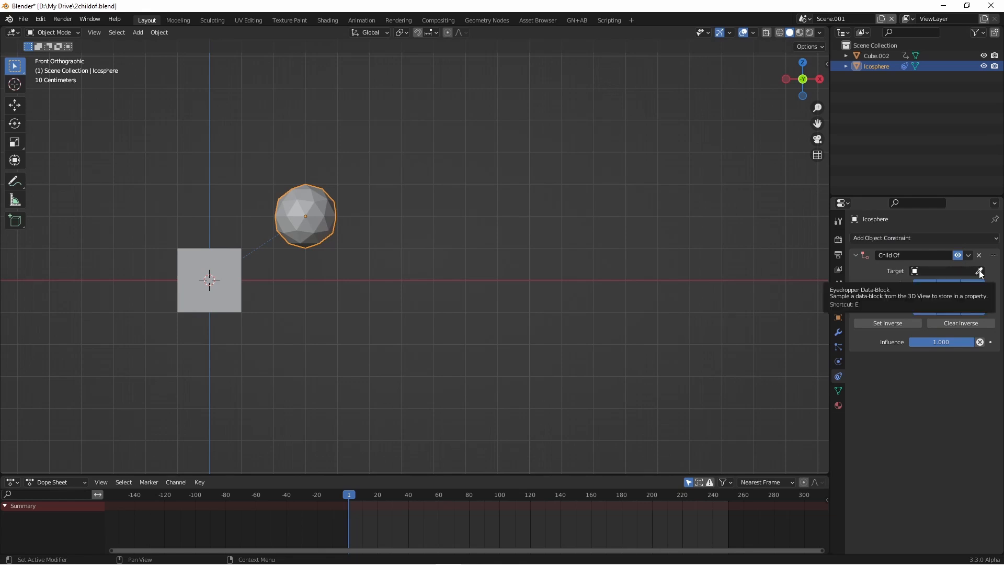
left_click(978, 270)
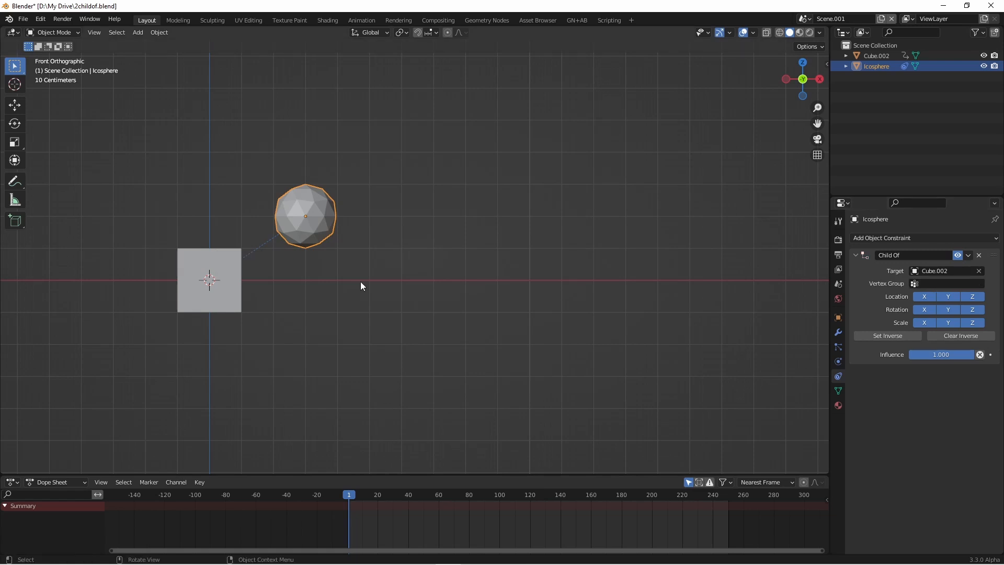
key("space")
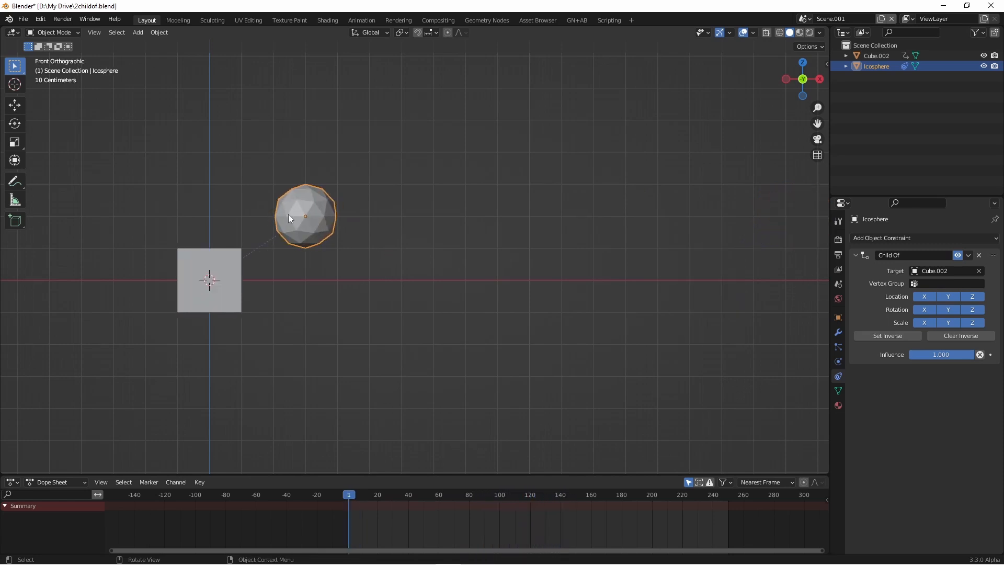
mouse_move(285, 296)
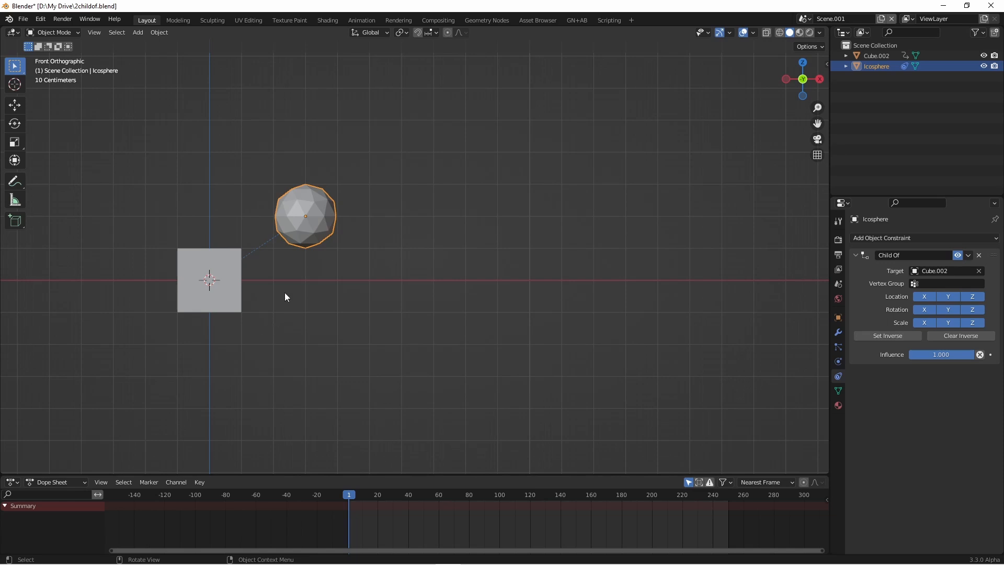
mouse_move(828, 359)
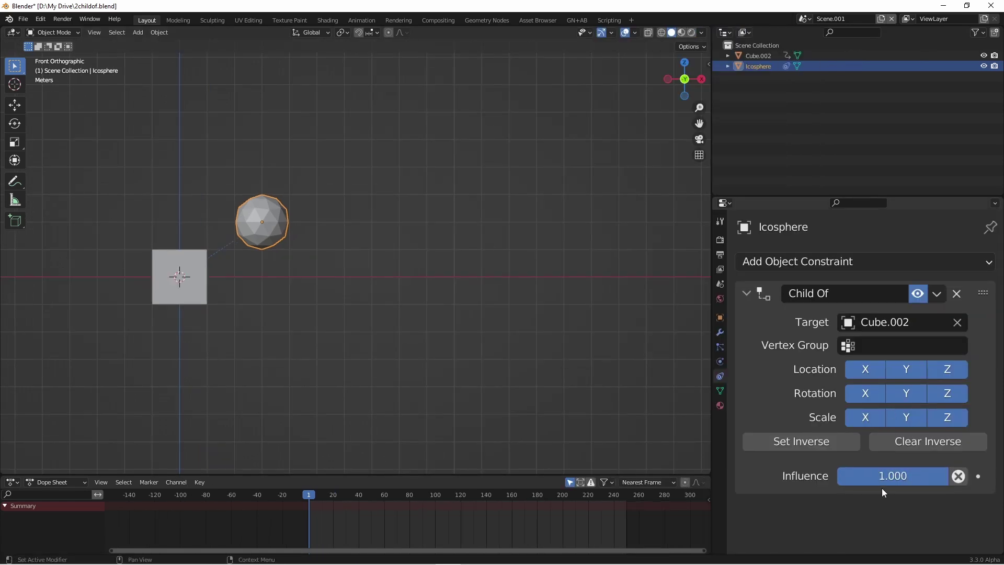
mouse_move(938, 479)
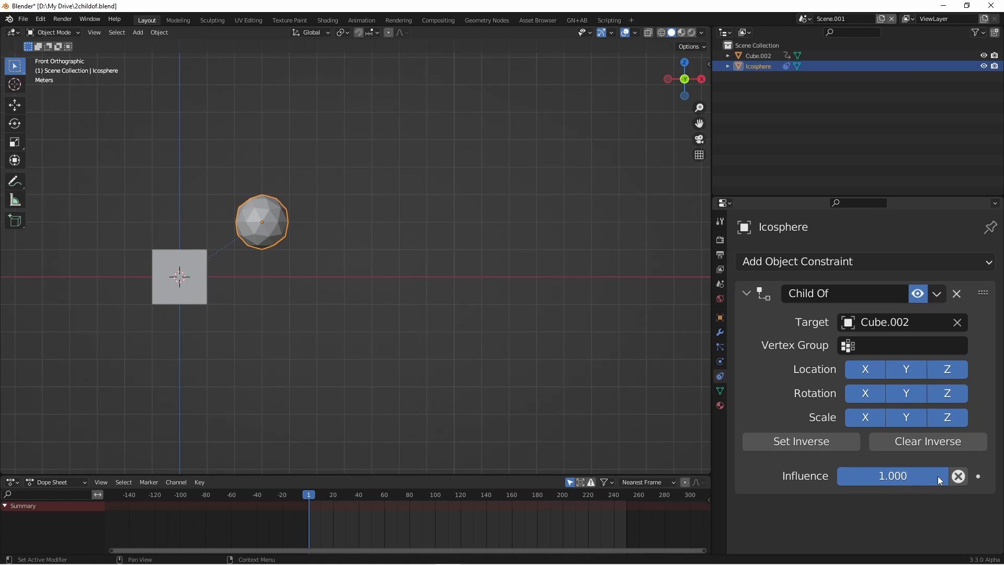
Keyframe the Child Of influence at 0 on frame 1, then move to frame 29.
left_click(890, 475)
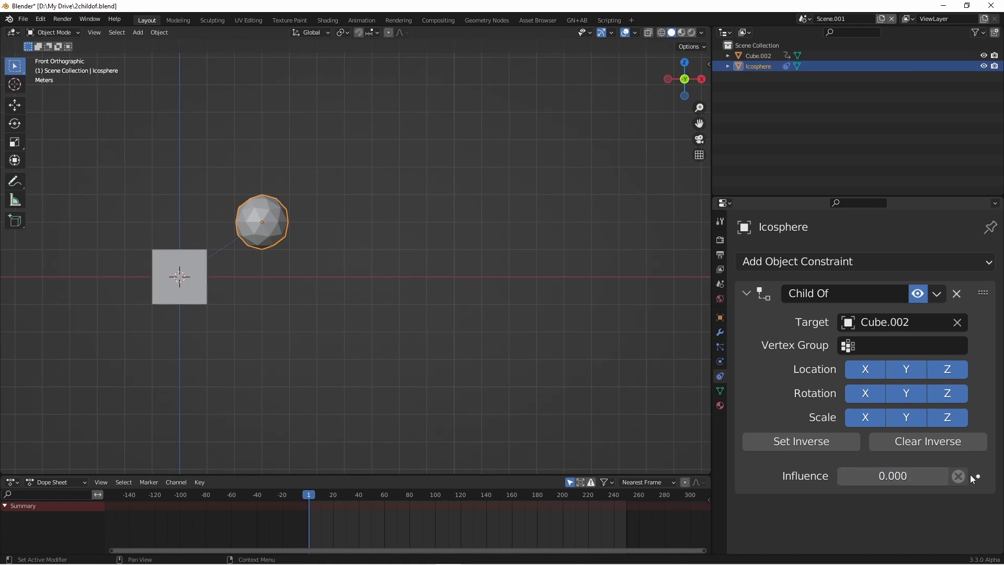
left_click(975, 476)
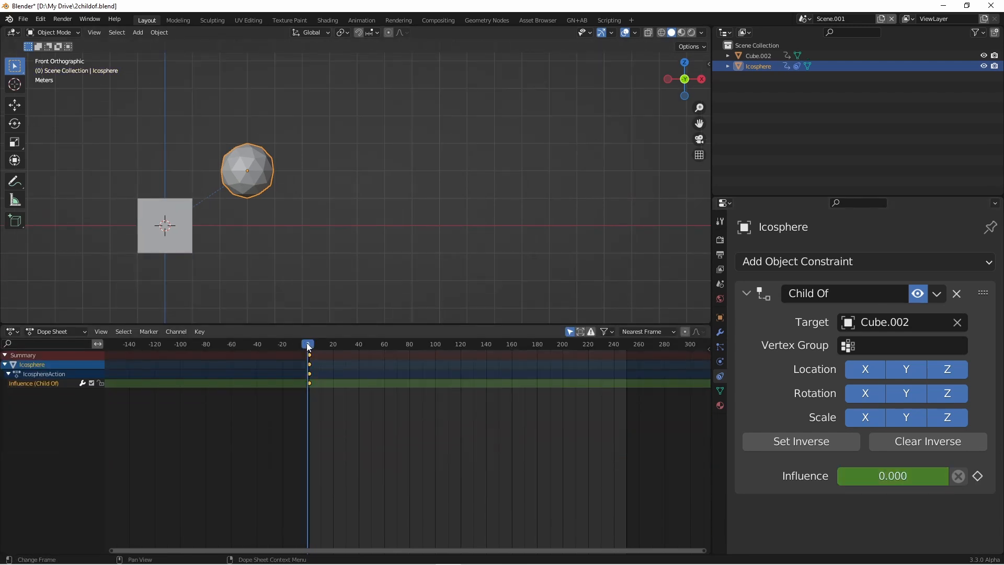
left_click(344, 344)
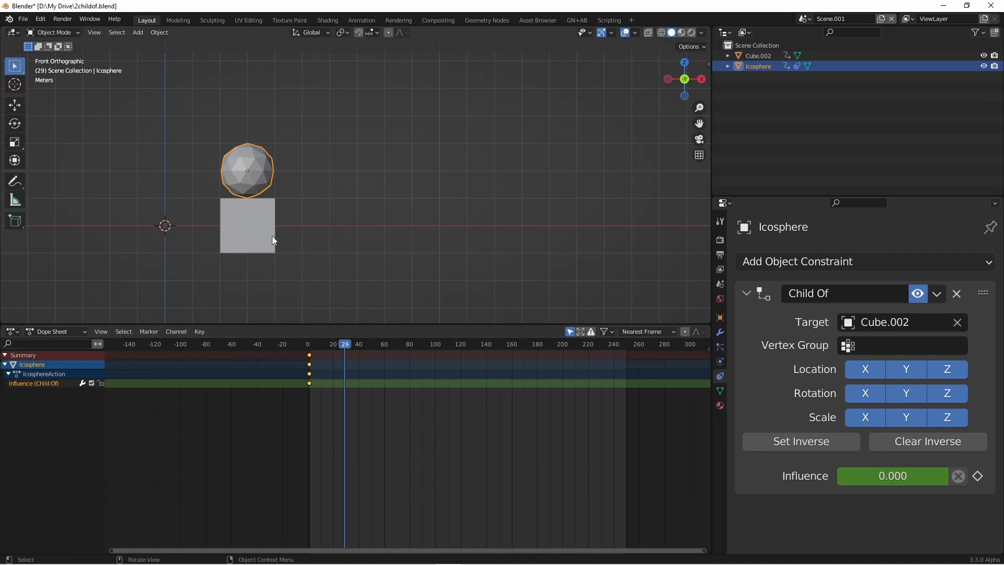
mouse_move(890, 476)
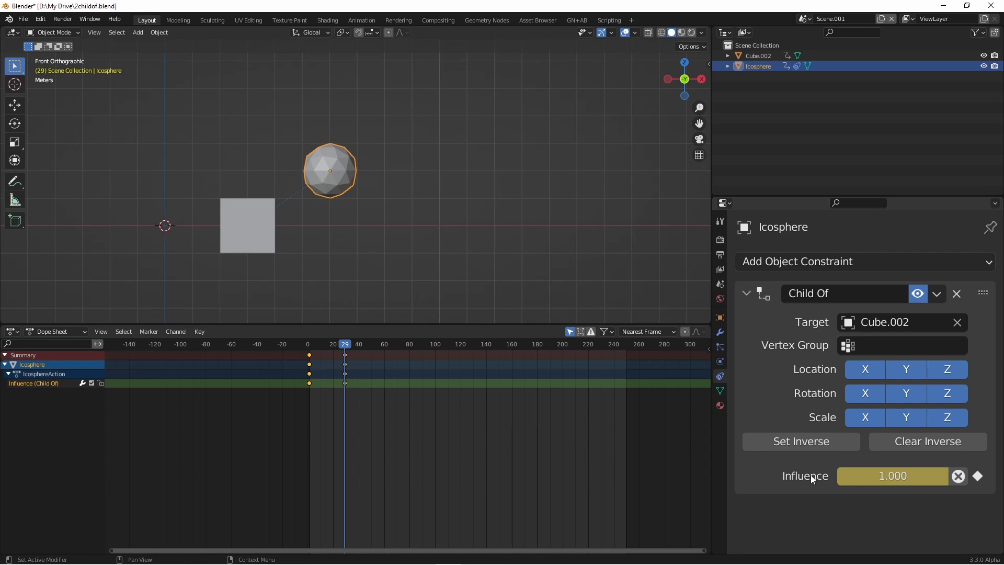
At frame 29, use Set Inverse so the icosphere sits directly on the cube.
left_click(188, 344)
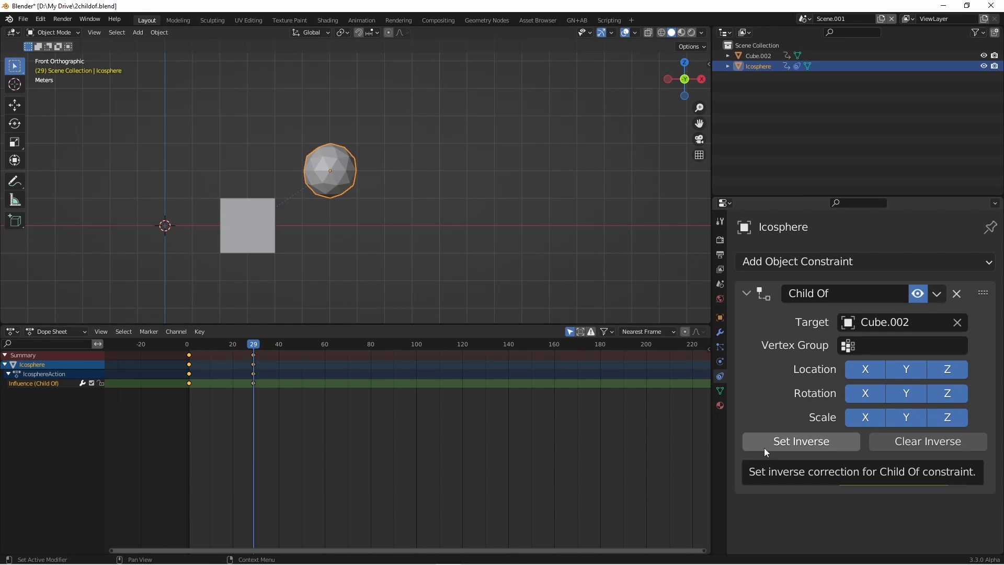
left_click(800, 441)
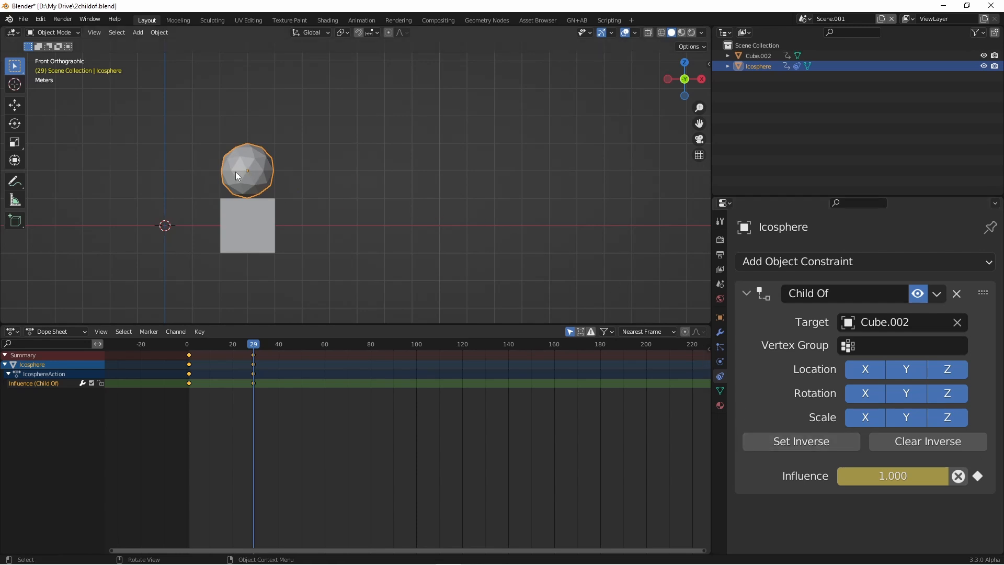
mouse_move(234, 181)
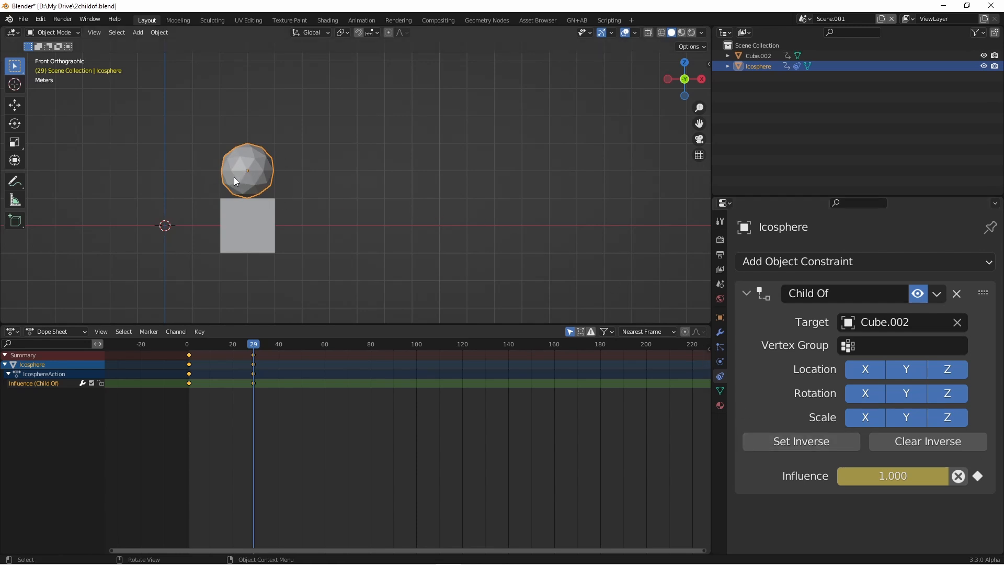
mouse_move(233, 240)
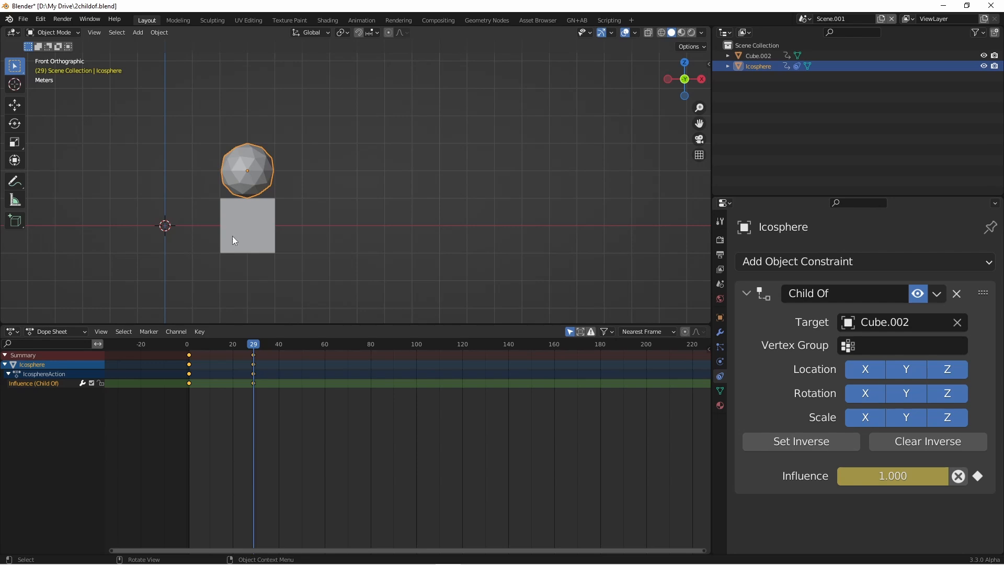
mouse_move(248, 224)
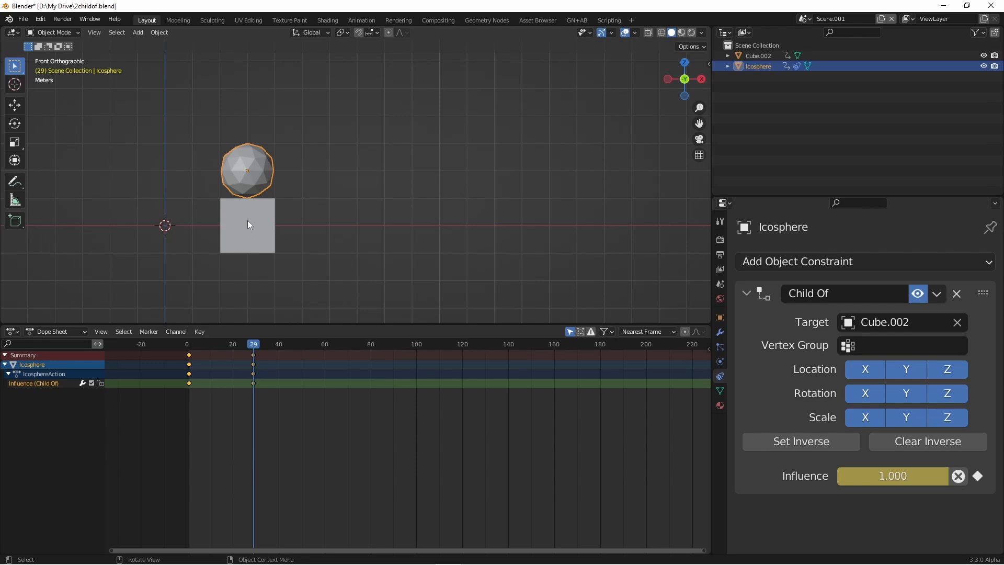
Scrub between frames 1, 28 and 30 to check the cube picking up the icosphere.
left_click(206, 344)
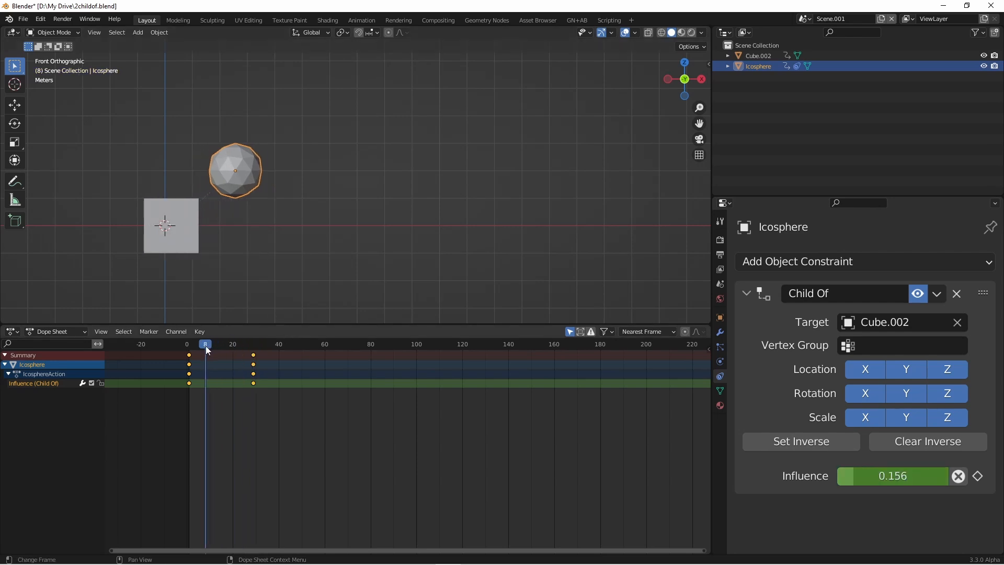
left_click(251, 344)
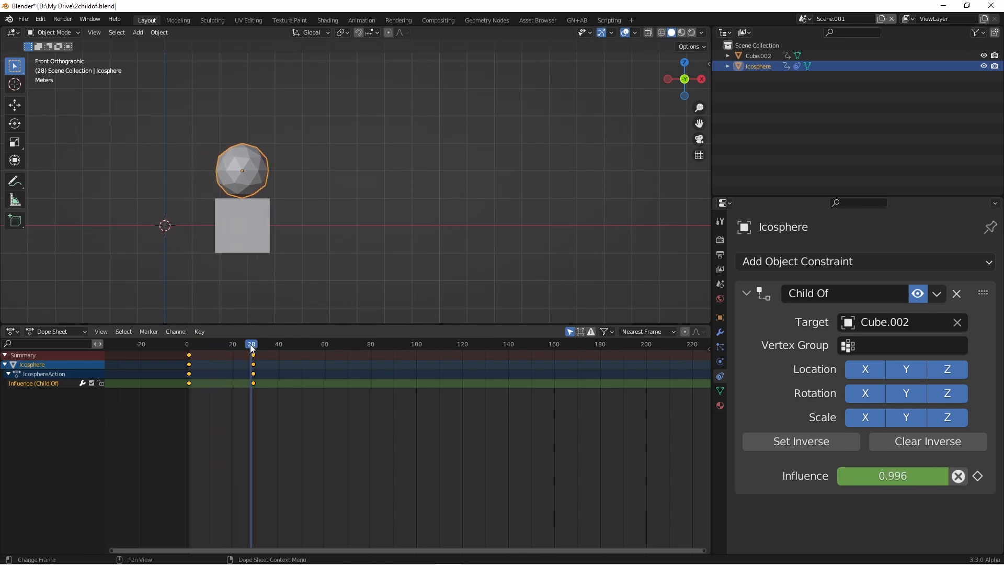
left_click(255, 344)
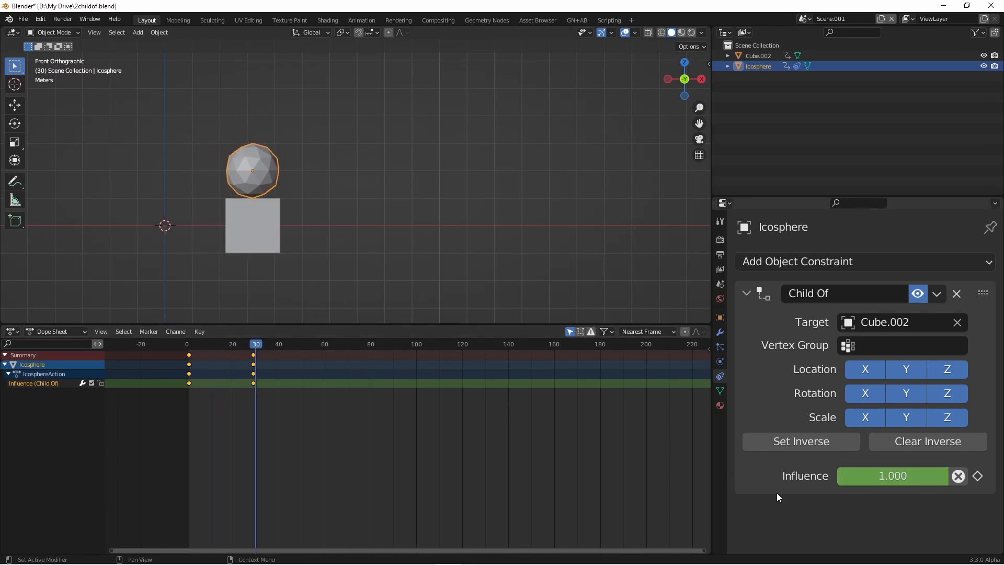
left_click(198, 344)
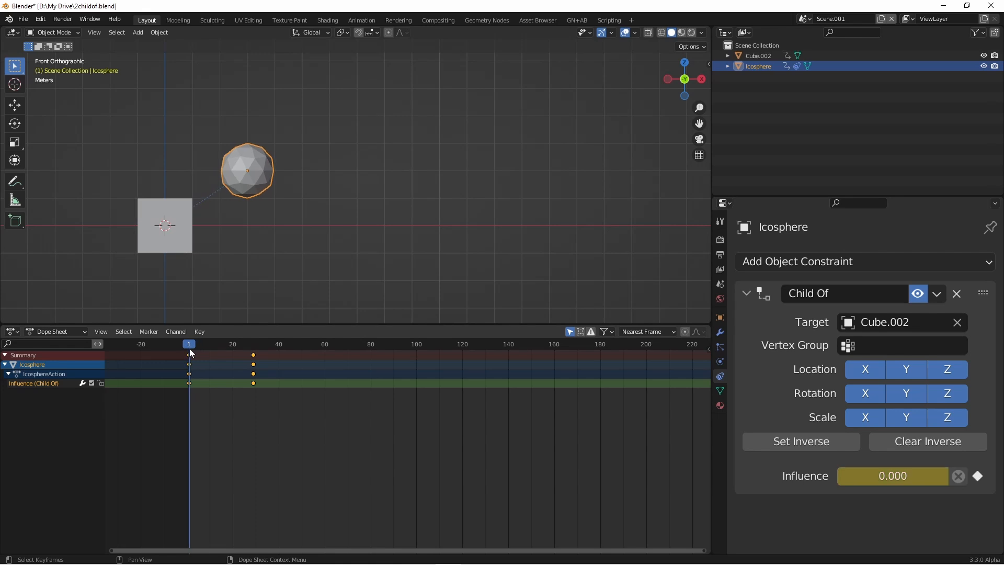
left_click(248, 344)
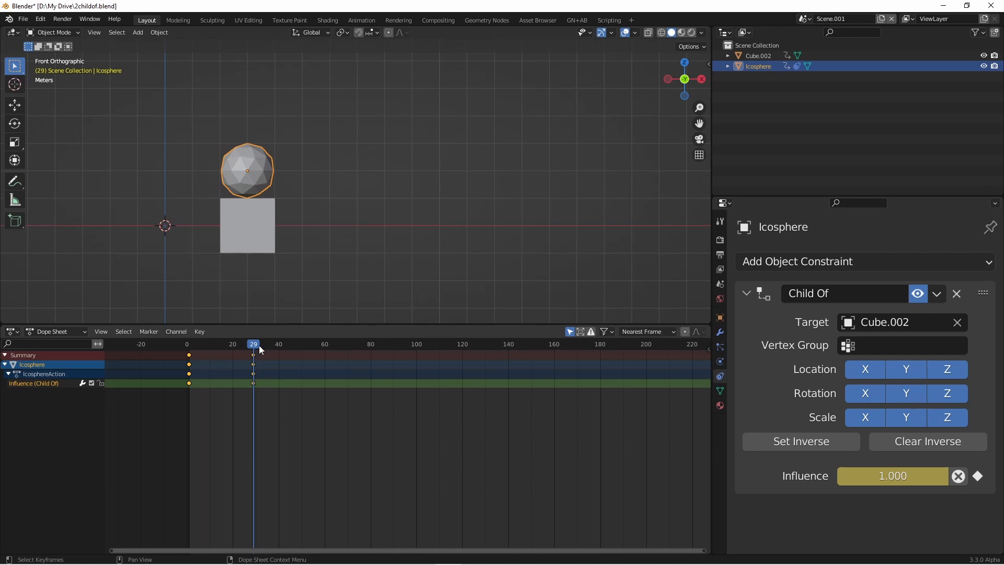
mouse_move(200, 171)
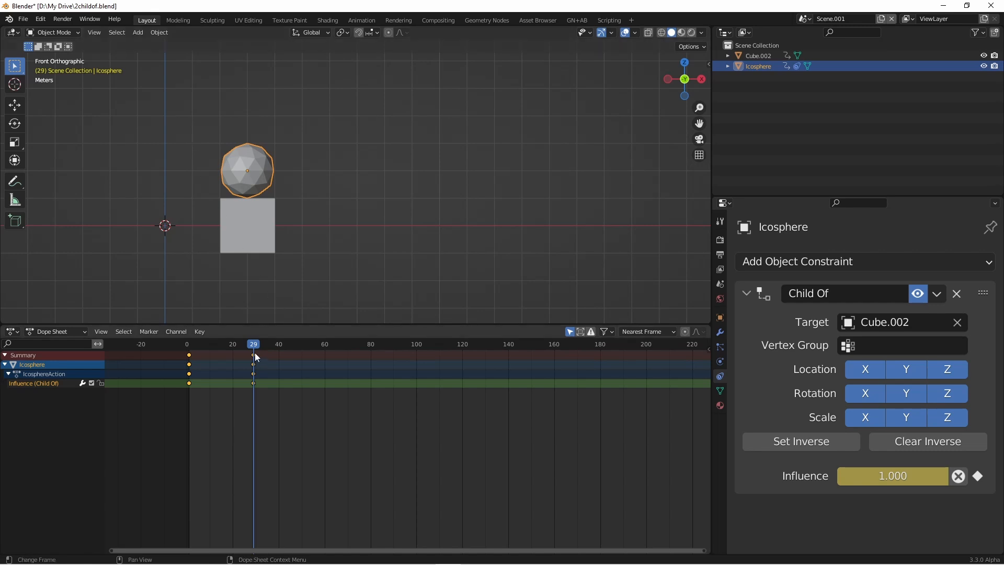
At frame 28, select the icosphere's keyframes, then check following at frames 37 and 60.
left_click(243, 344)
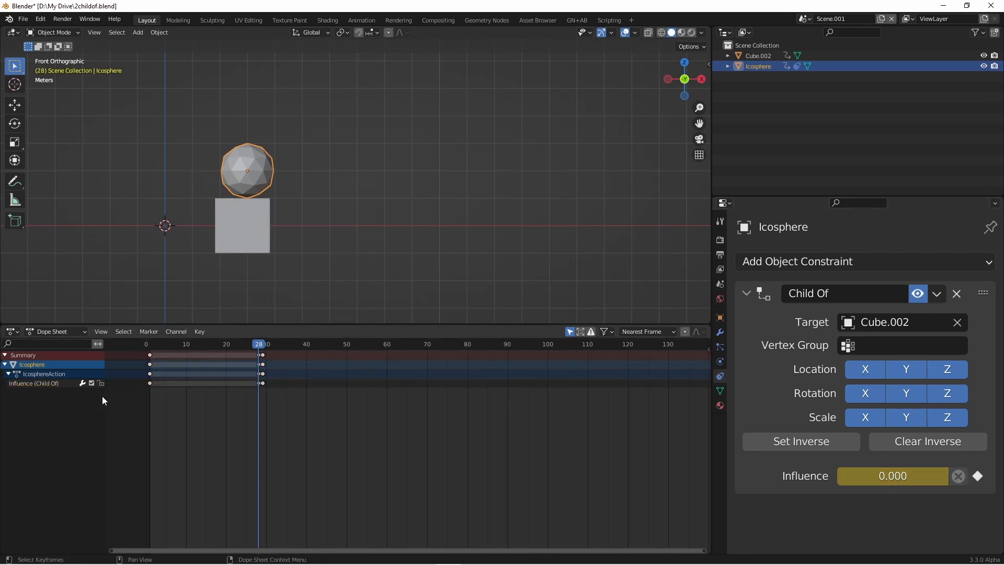
left_click(34, 383)
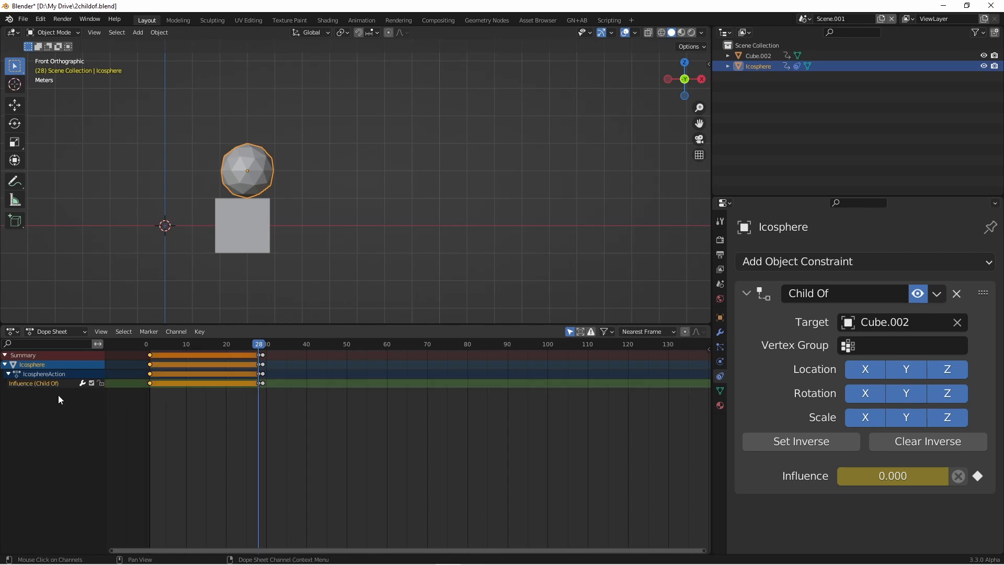
mouse_move(154, 392)
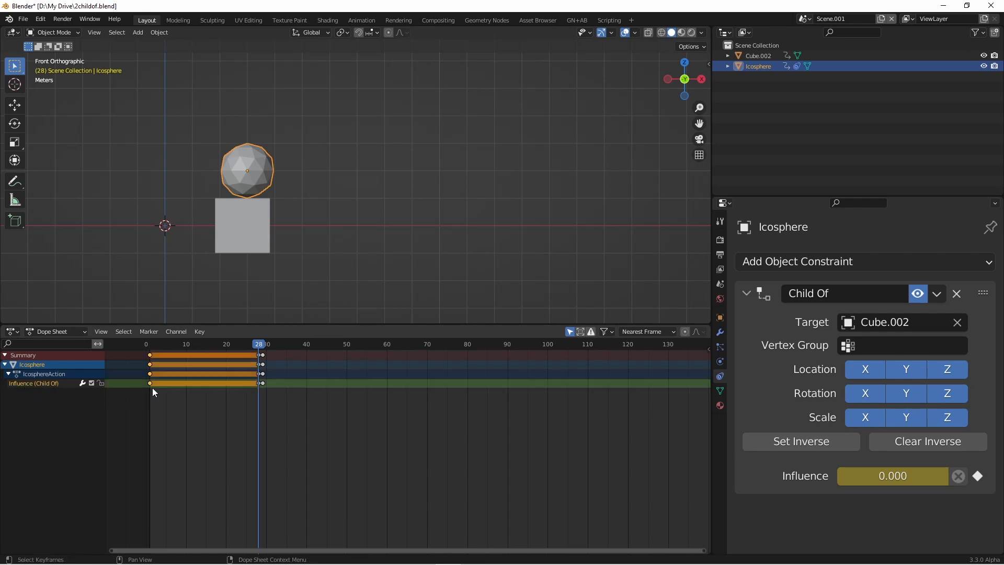
mouse_move(254, 390)
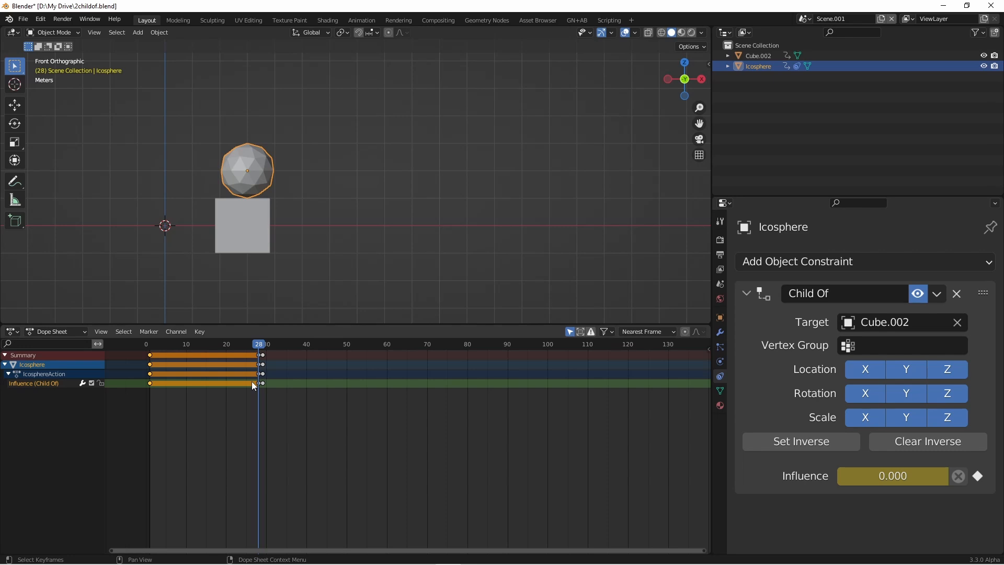
mouse_move(250, 399)
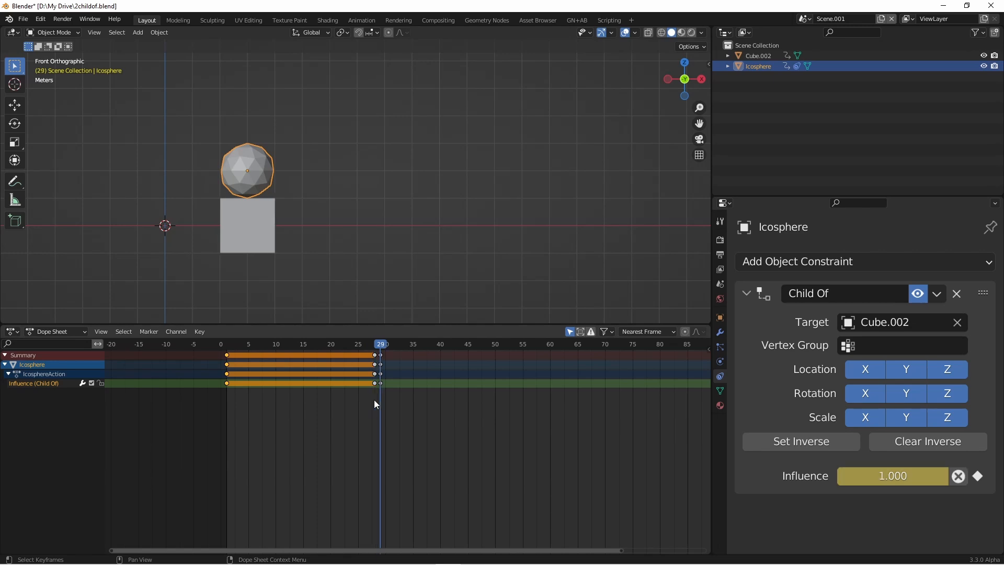
mouse_move(373, 391)
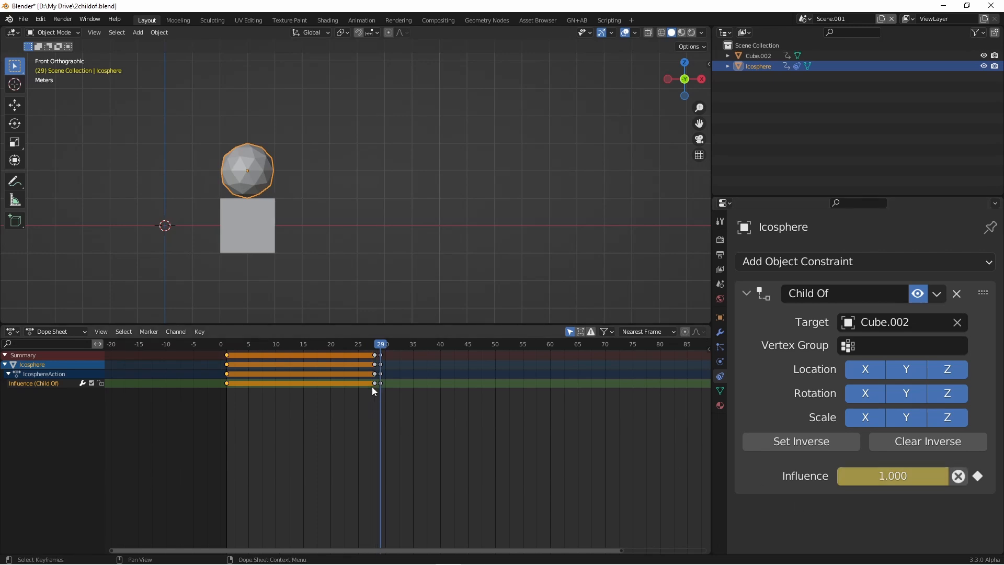
left_click(423, 344)
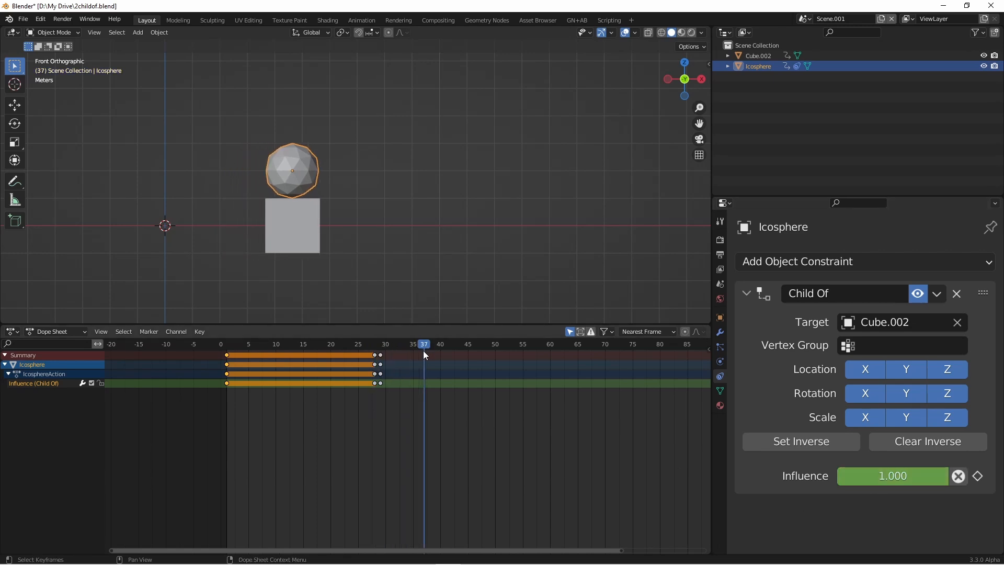
left_click(561, 344)
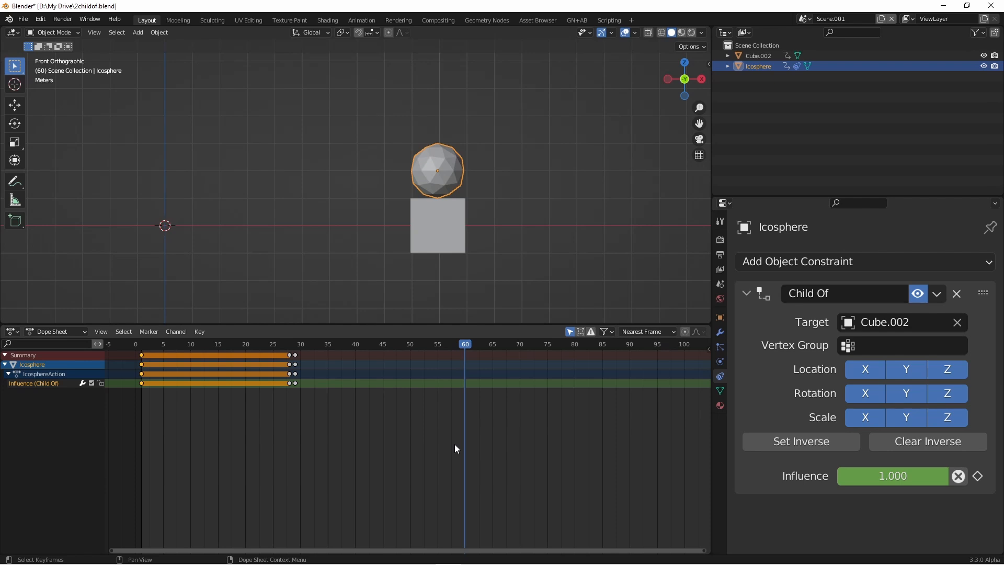
mouse_move(368, 180)
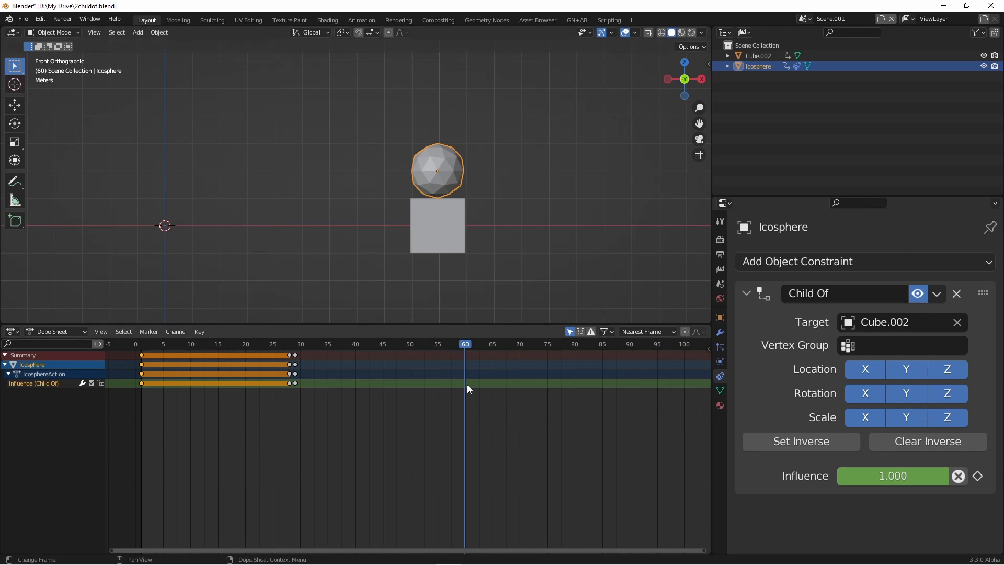
mouse_move(570, 450)
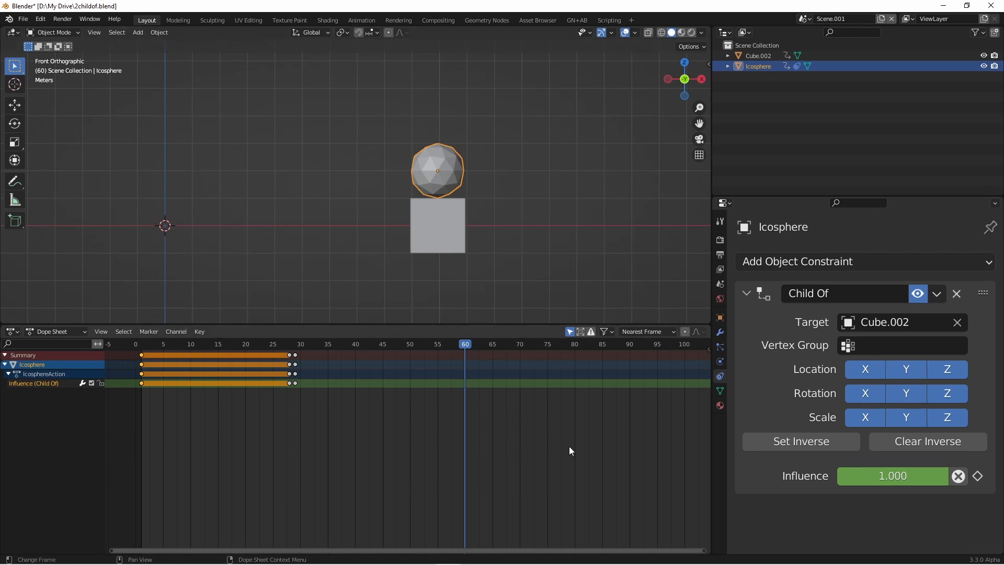
mouse_move(882, 508)
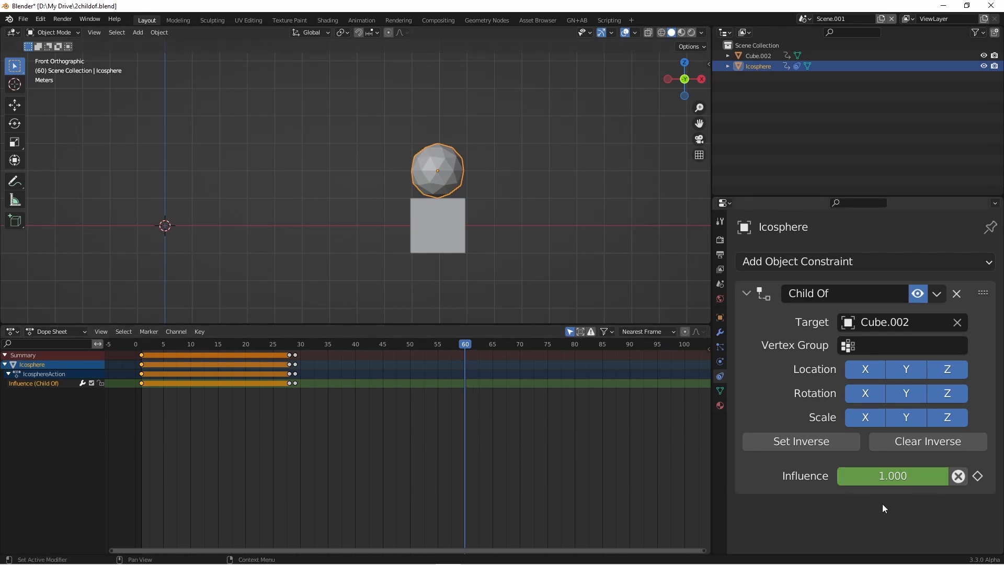
Keyframe the Child Of influence at frame 60, then return to frame 1.
left_click(892, 476)
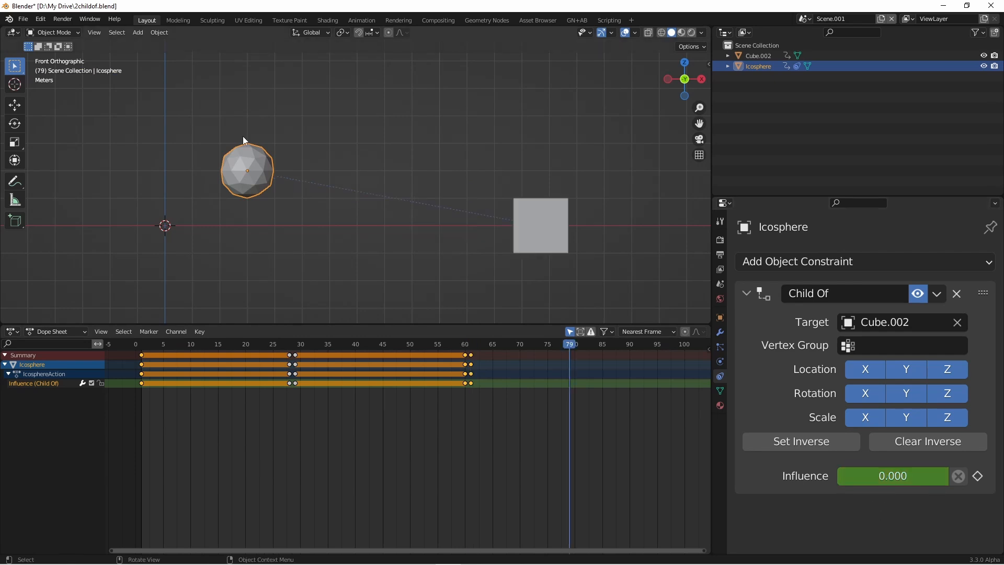
mouse_move(216, 178)
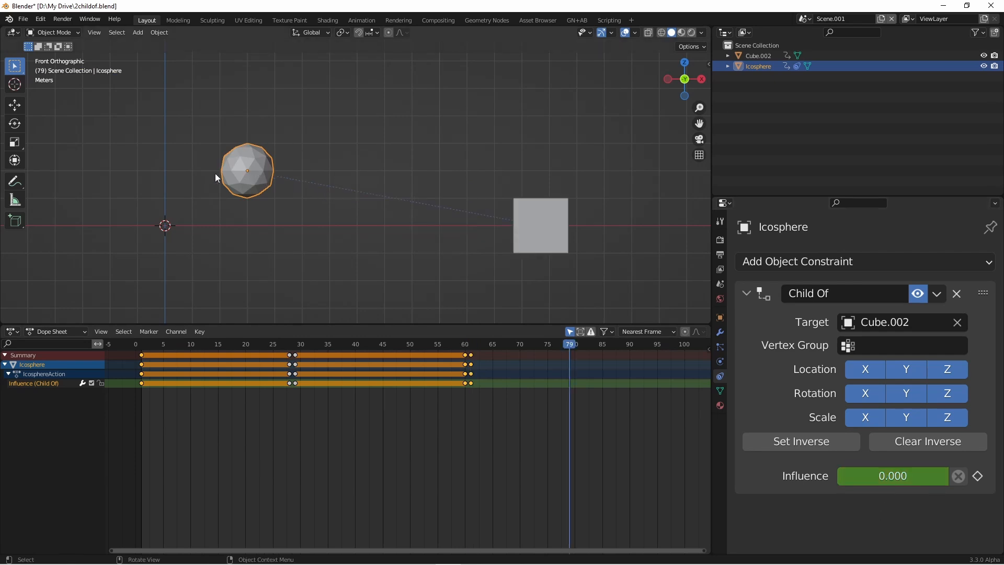
mouse_move(266, 172)
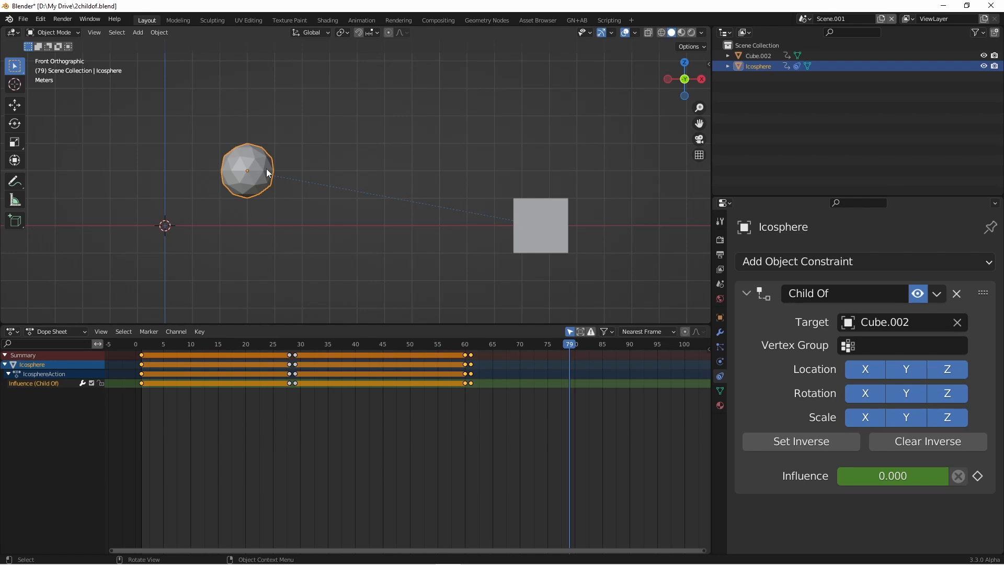
mouse_move(498, 312)
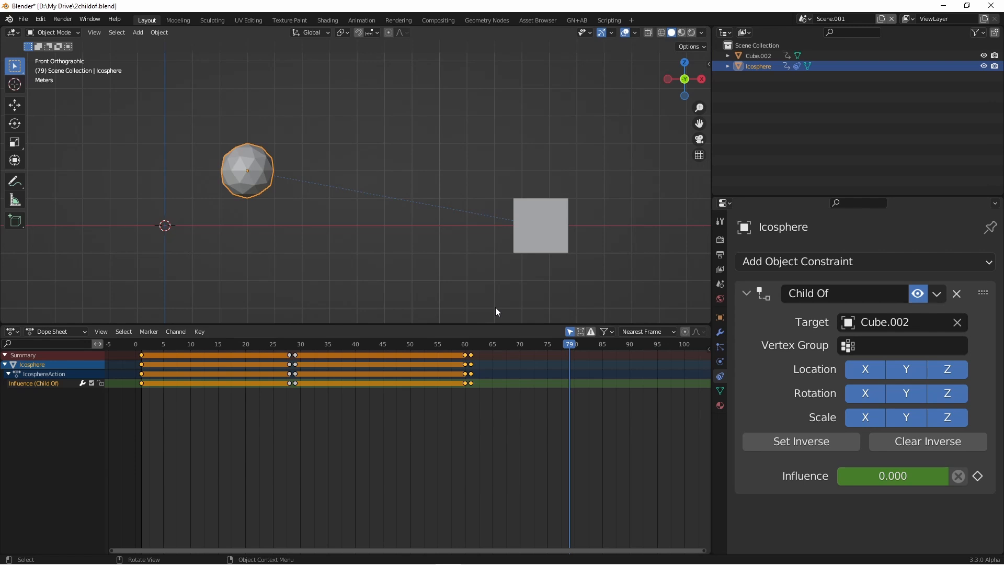
left_click(140, 344)
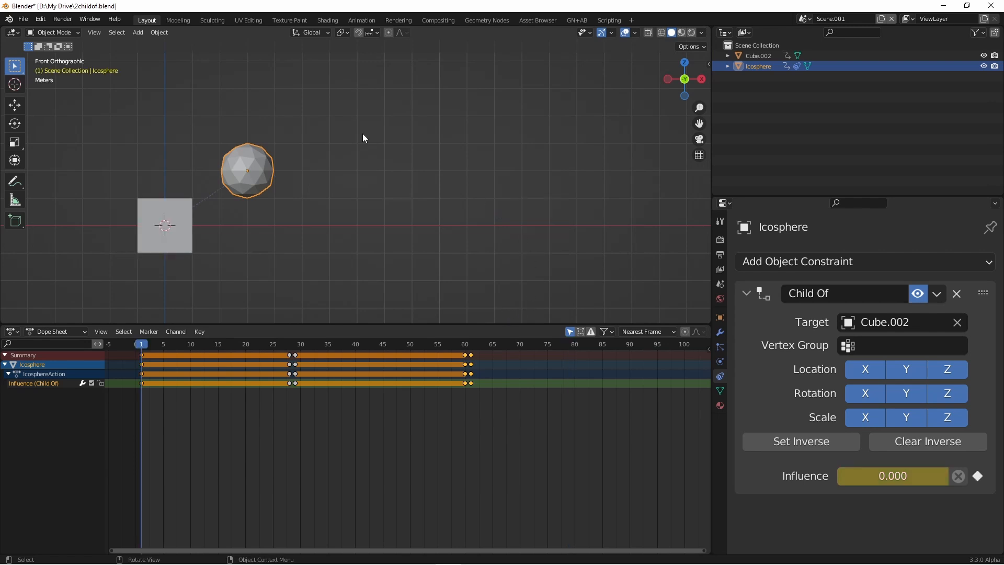
mouse_move(246, 171)
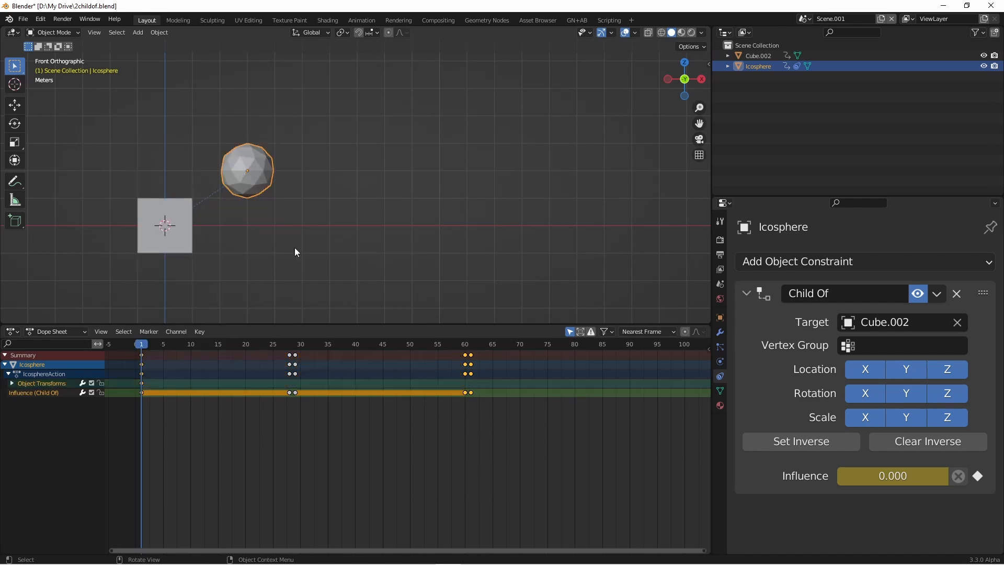
Reveal the icosphere's X, Y and Z Location channels and jump to frame 61.
left_click(312, 344)
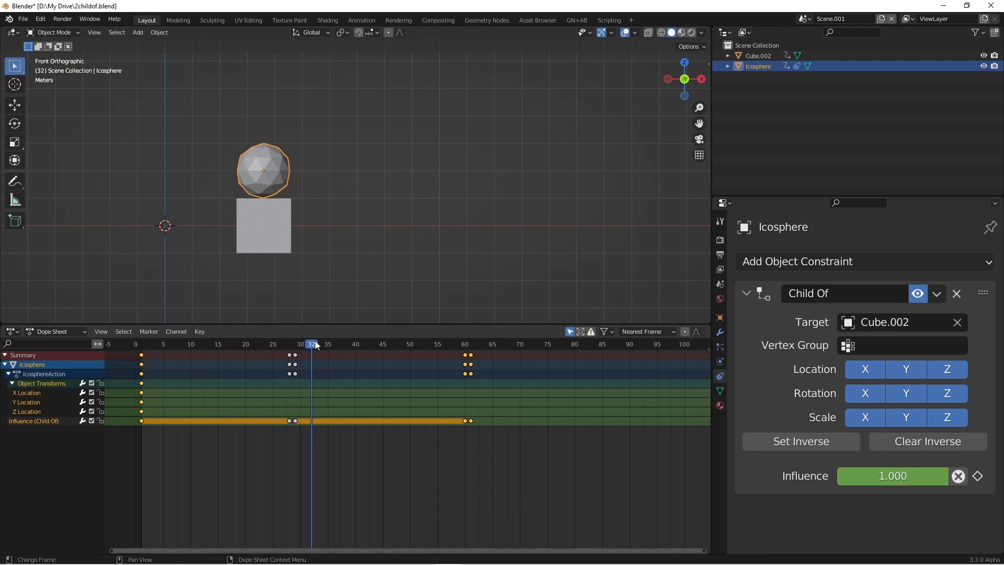
left_click(470, 344)
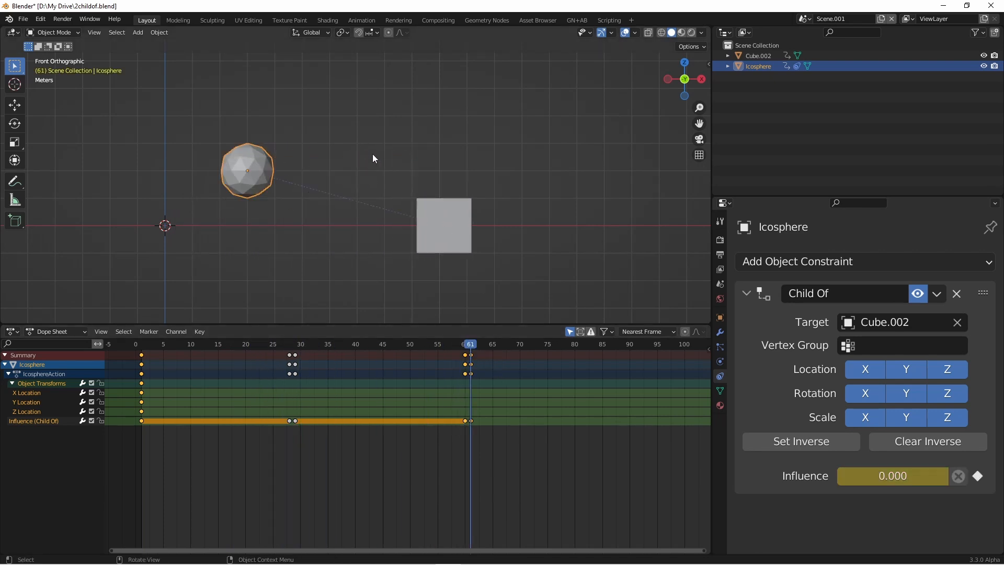
mouse_move(446, 167)
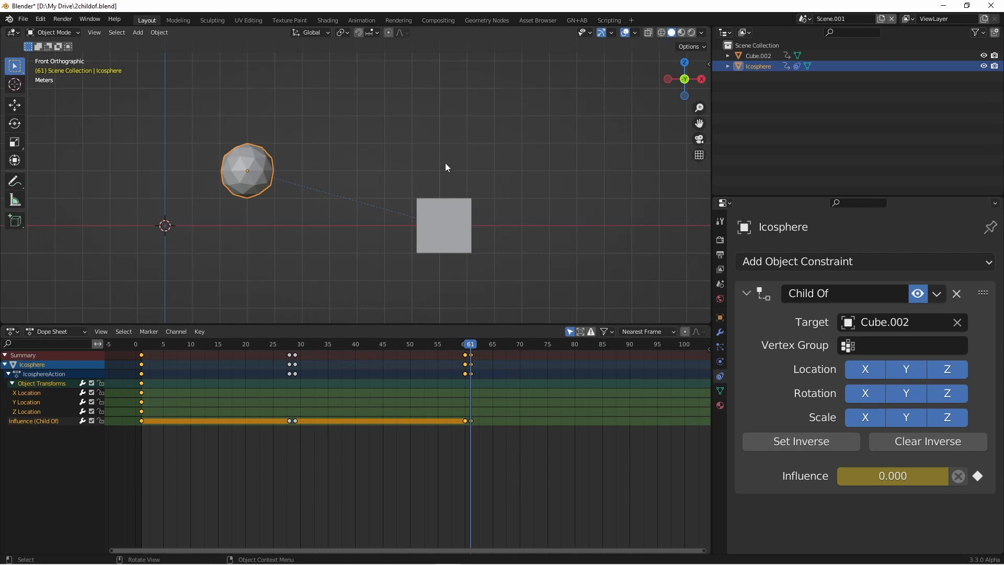
mouse_move(472, 305)
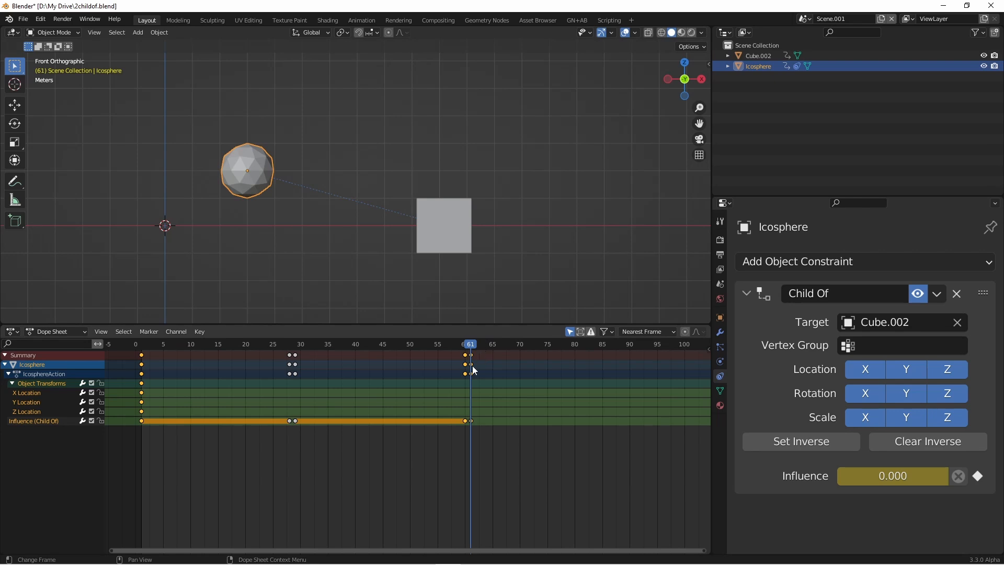
Return to frame 60, key the icosphere's visual location, and open the Insert Keyframe menu.
left_click(465, 344)
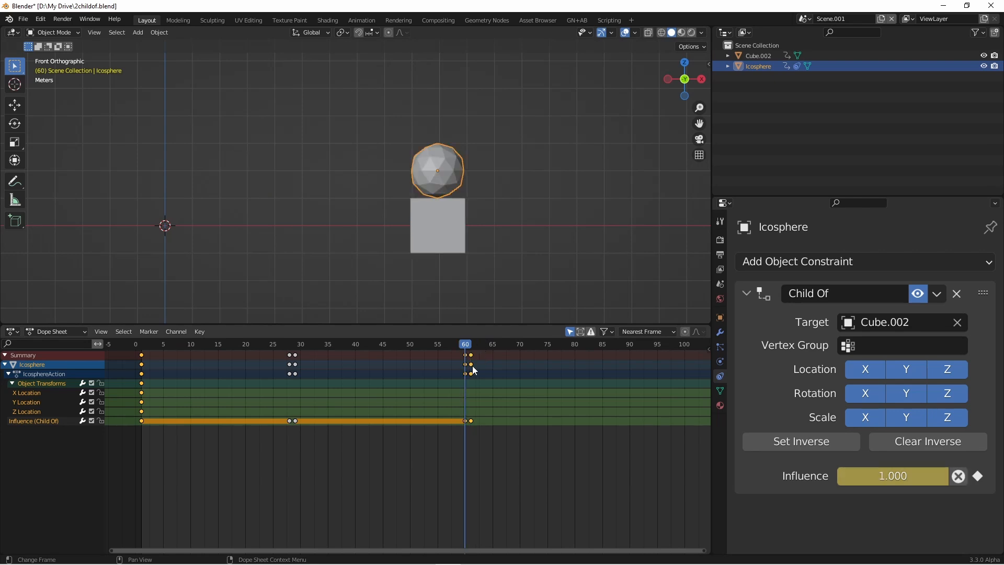
mouse_move(411, 149)
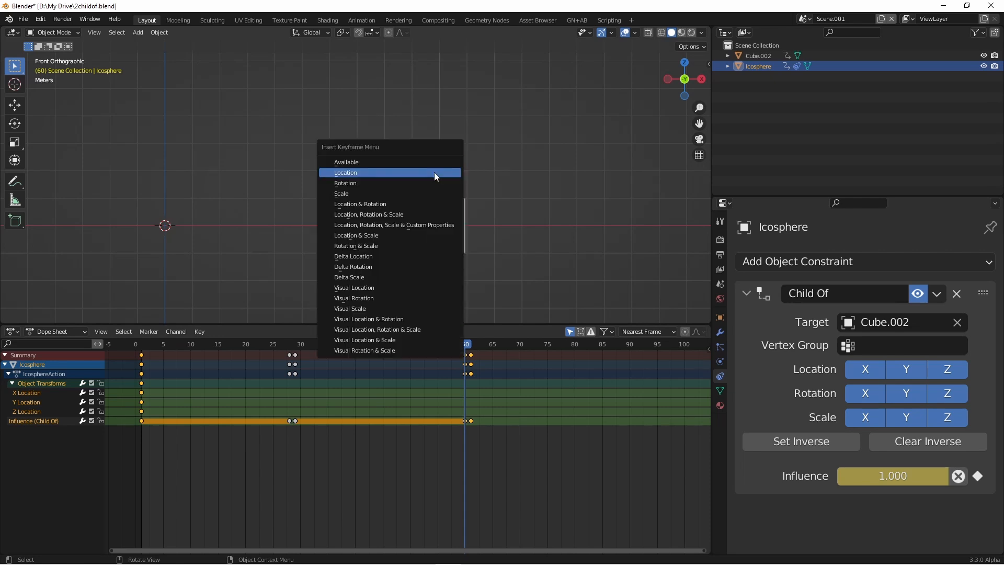
mouse_move(434, 176)
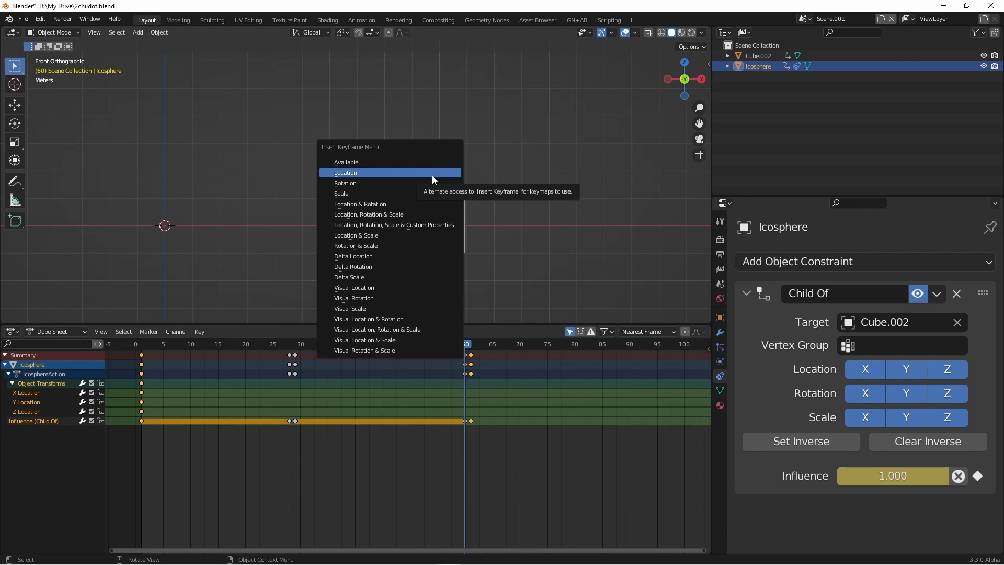
left_click(345, 172)
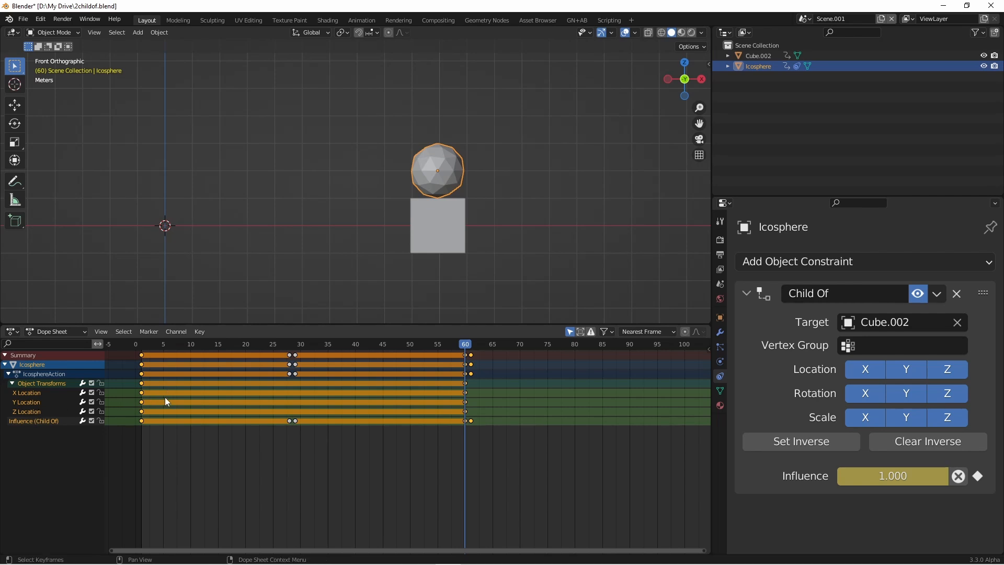
mouse_move(339, 437)
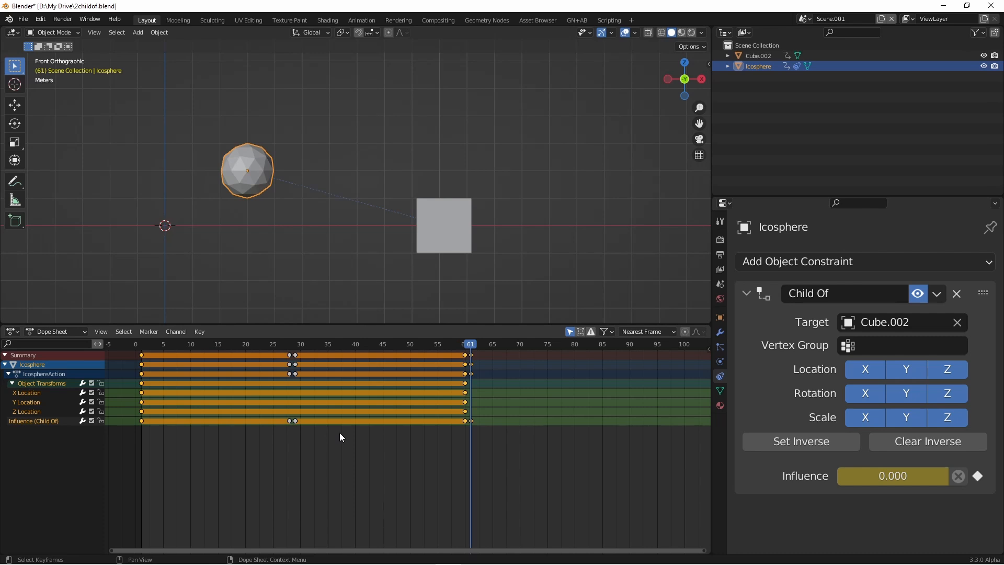
mouse_move(333, 434)
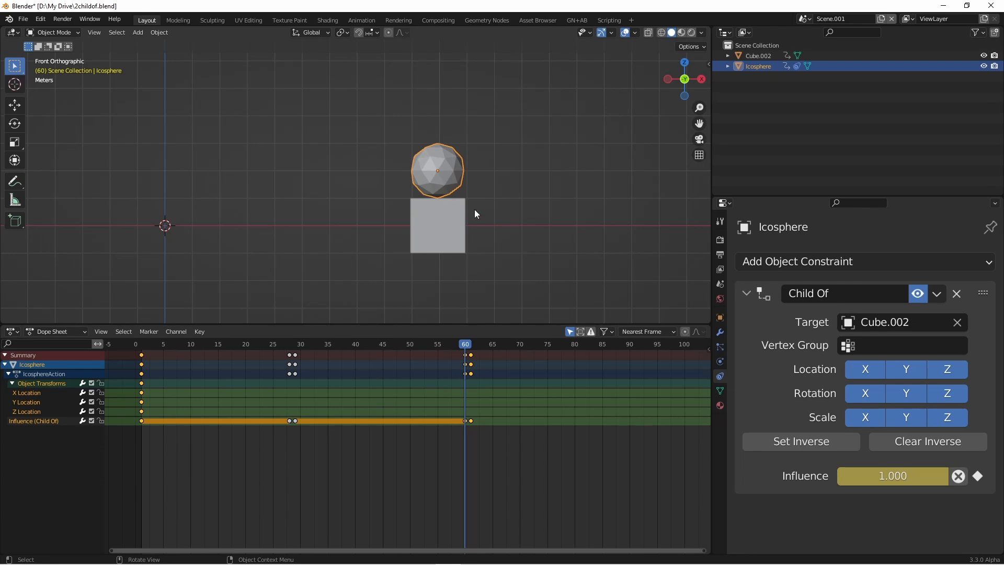
mouse_move(440, 145)
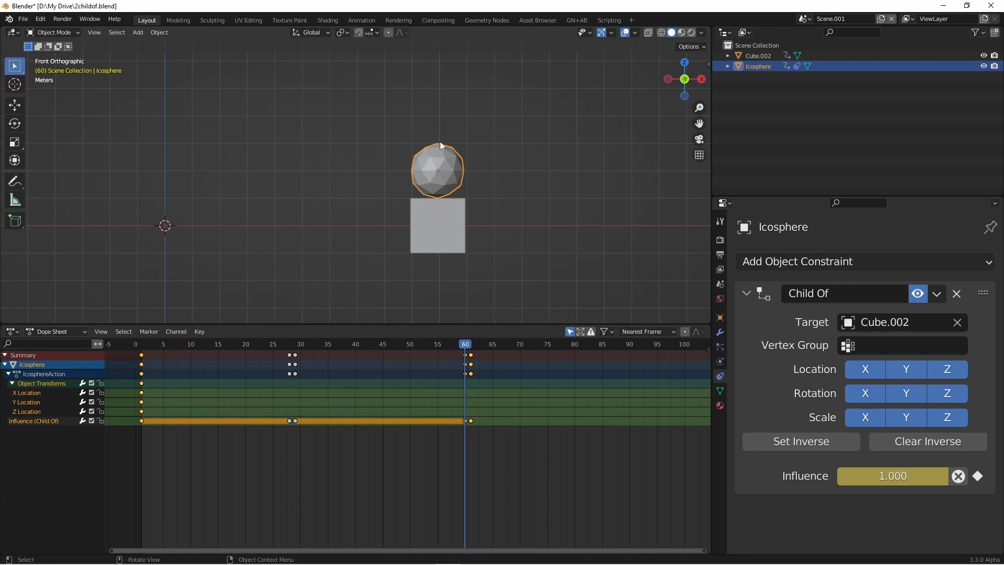
mouse_move(437, 162)
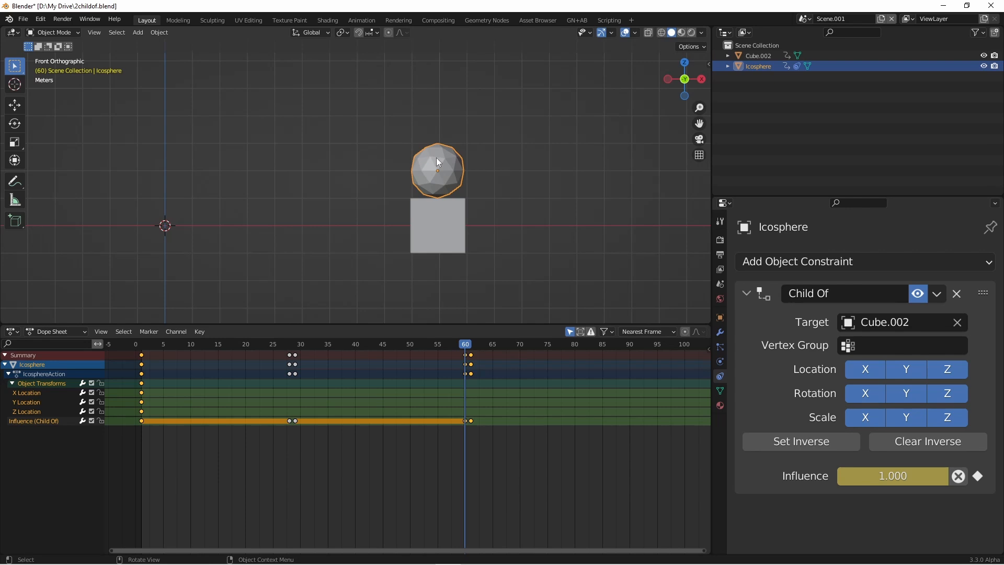
key("i")
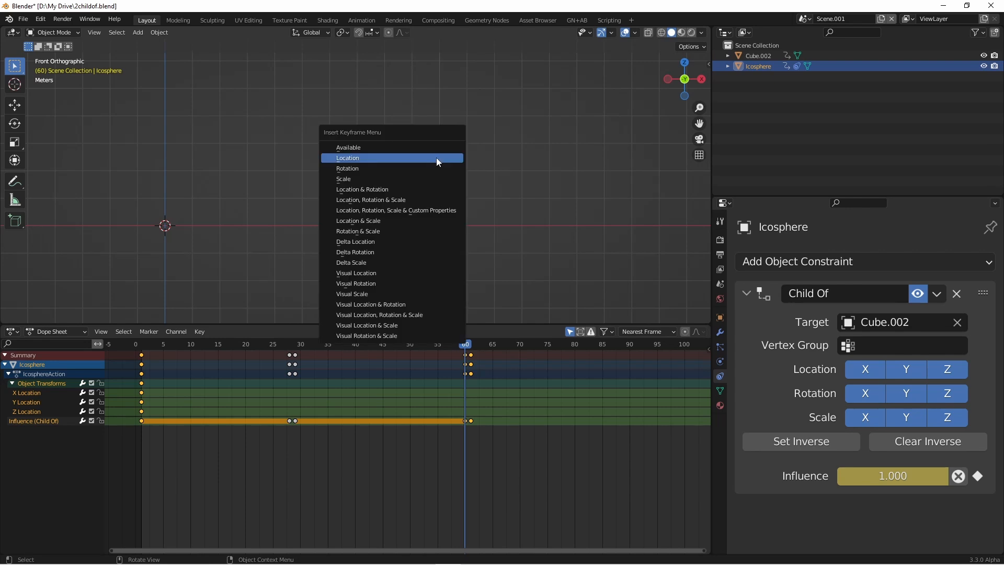
mouse_move(430, 168)
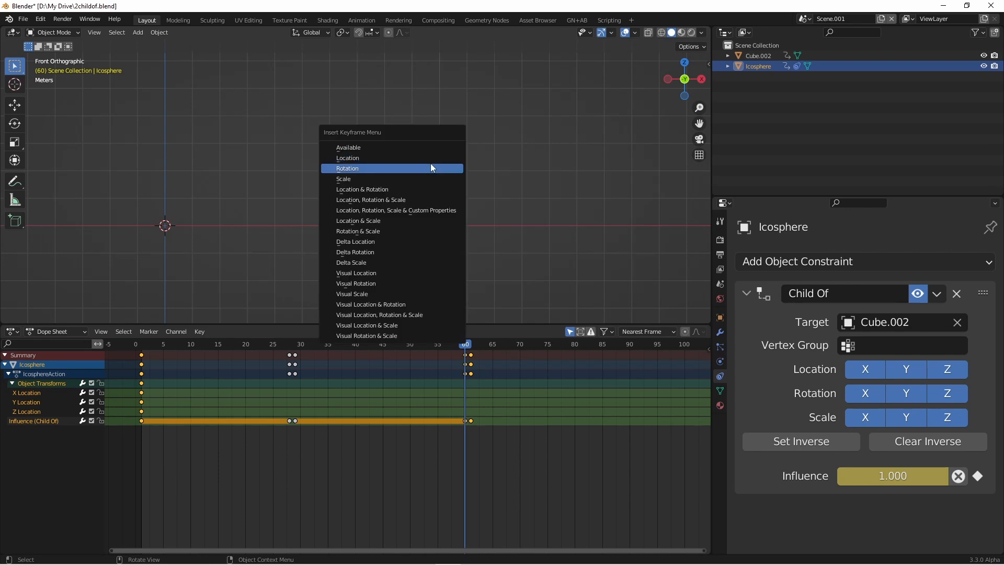
mouse_move(428, 265)
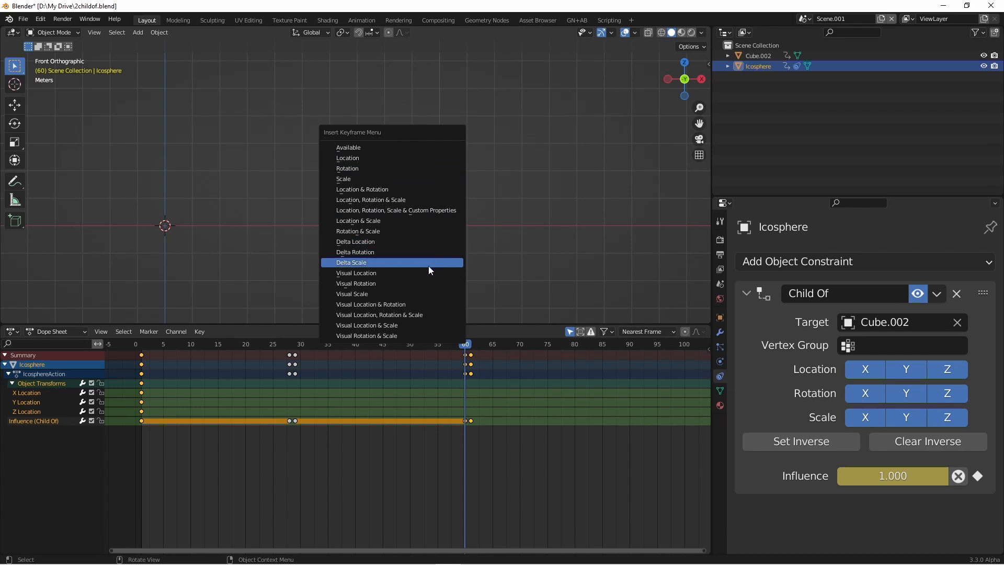
mouse_move(428, 272)
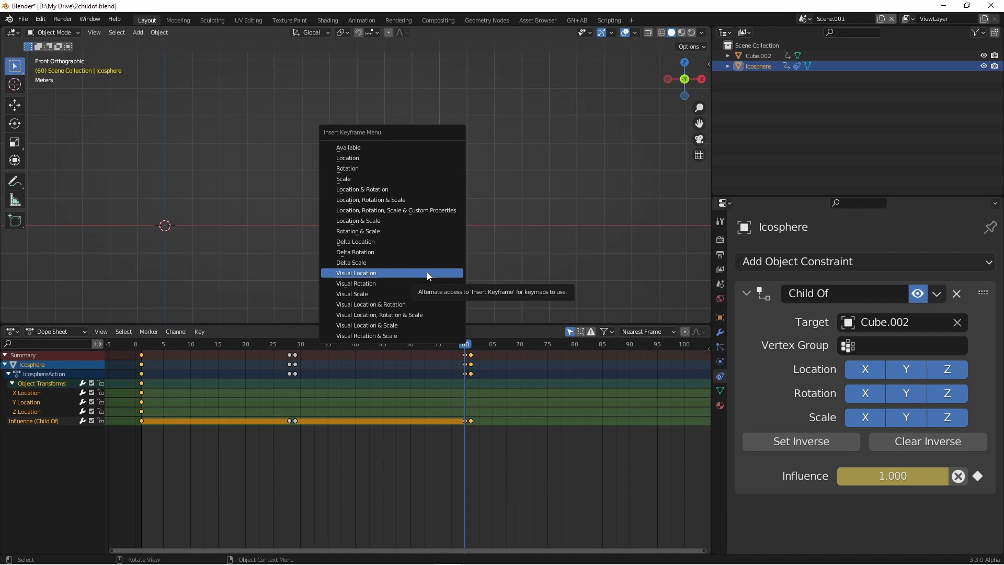
mouse_move(342, 276)
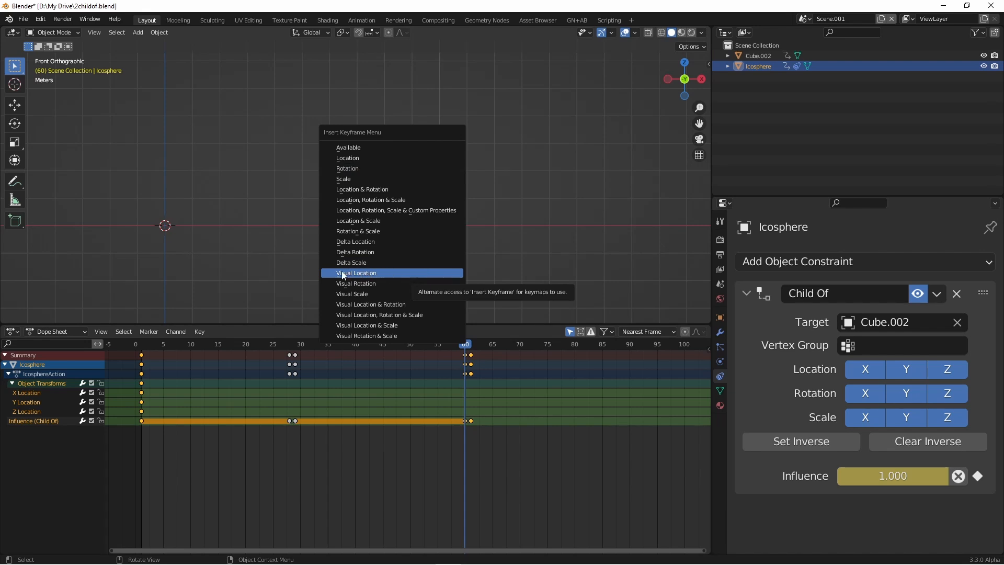
Key the Icosphere's visual location at frame 60, check frames 49–62, then return to frame 1.
left_click(356, 272)
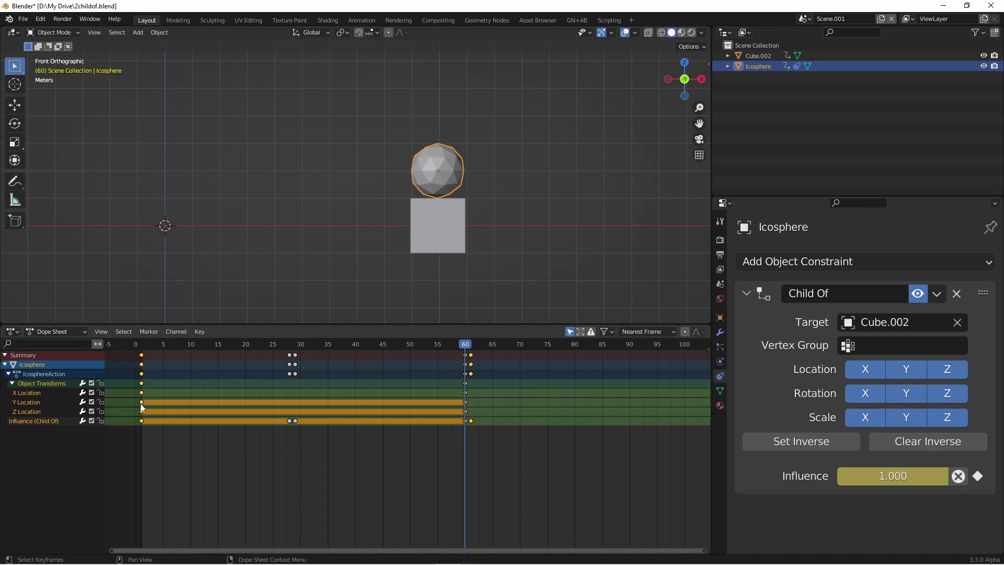
mouse_move(496, 180)
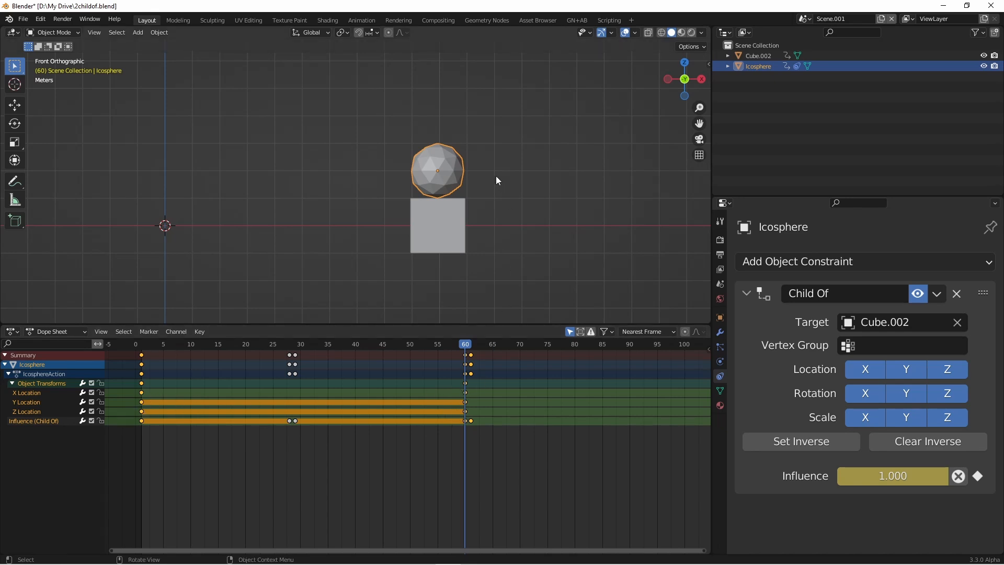
mouse_move(433, 185)
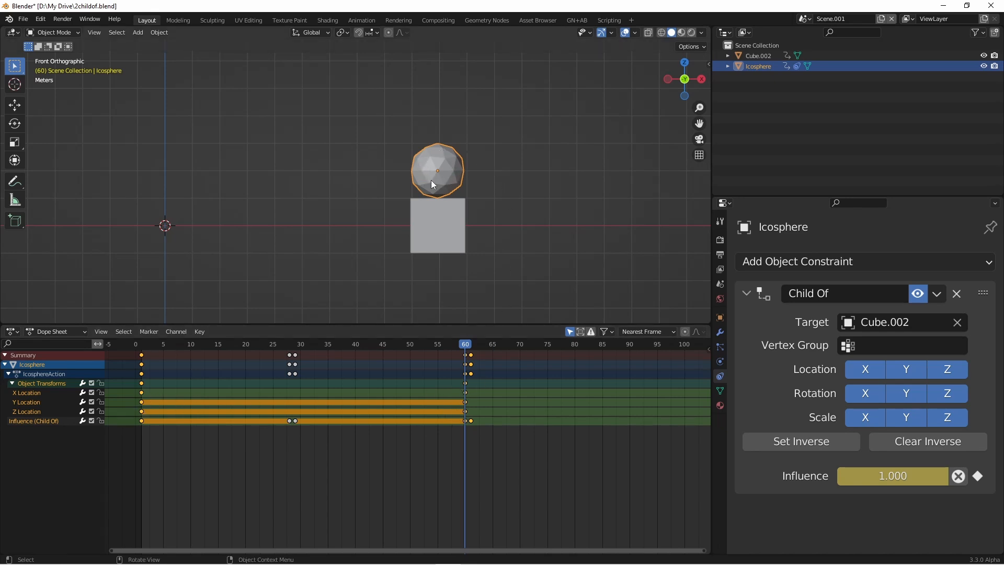
mouse_move(404, 201)
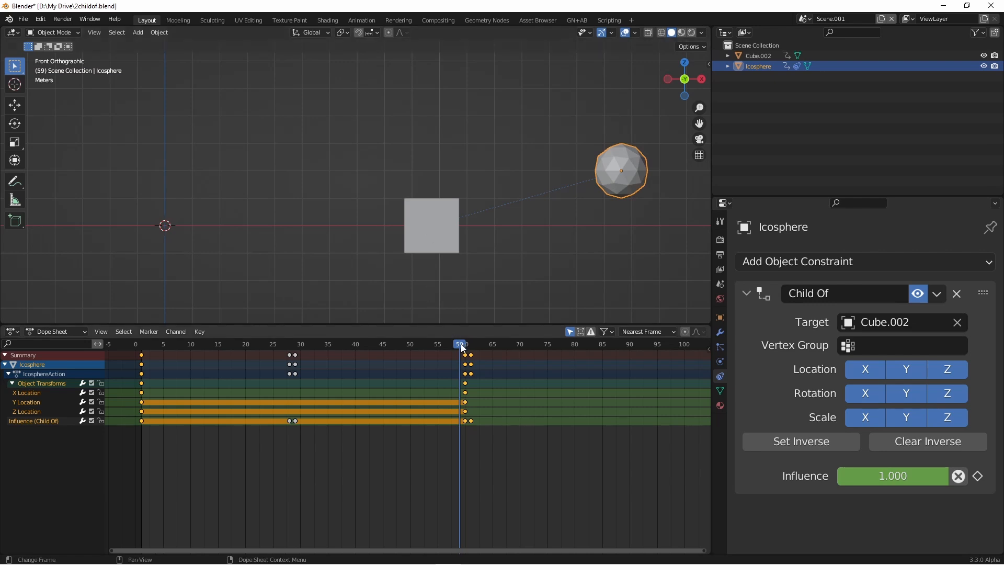
left_click(223, 344)
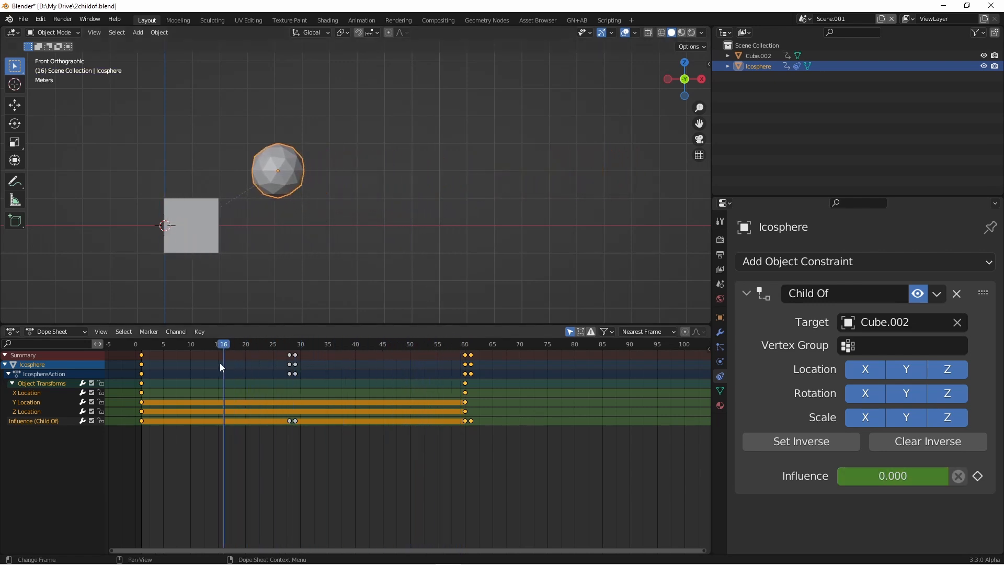
left_click(405, 344)
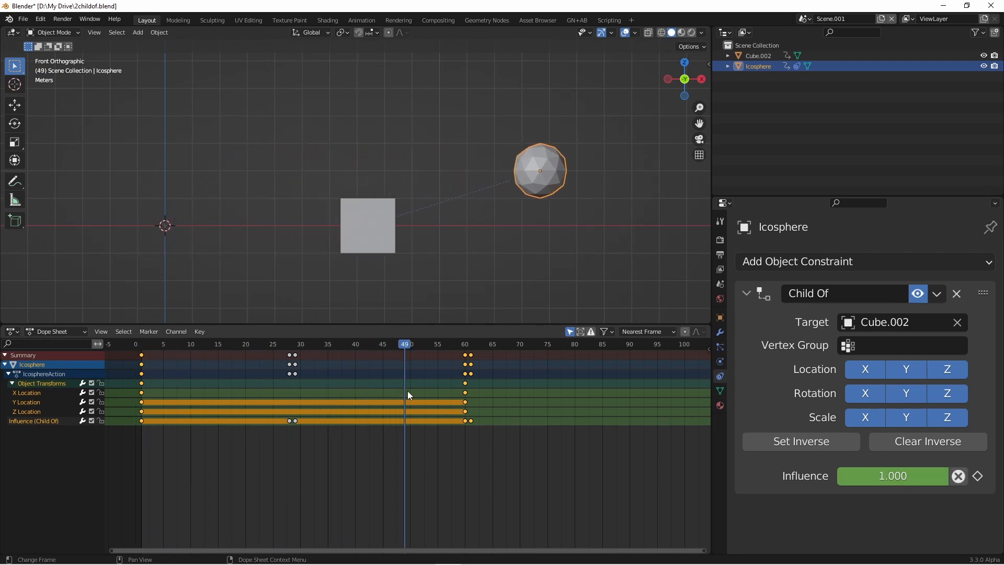
left_click(465, 344)
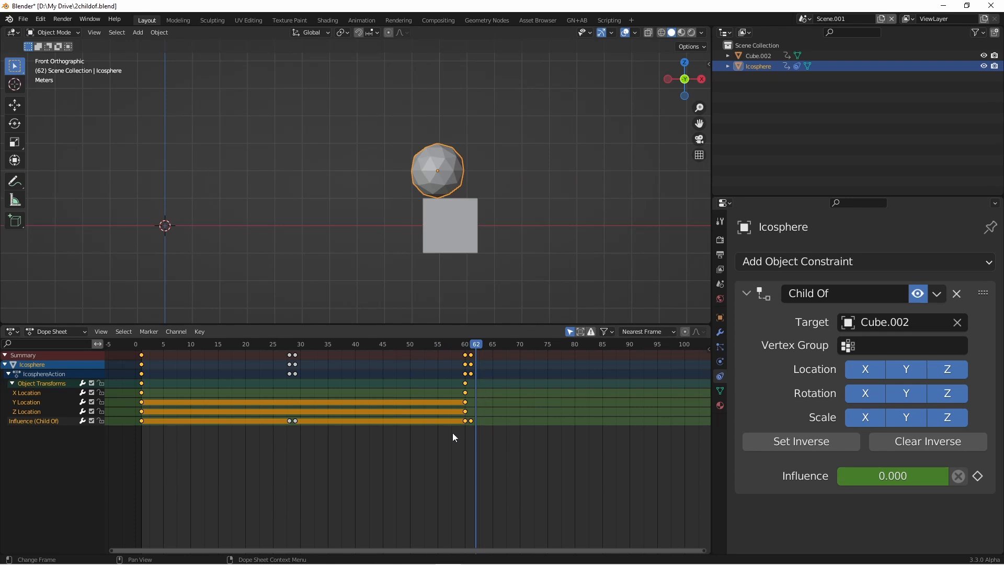
mouse_move(384, 426)
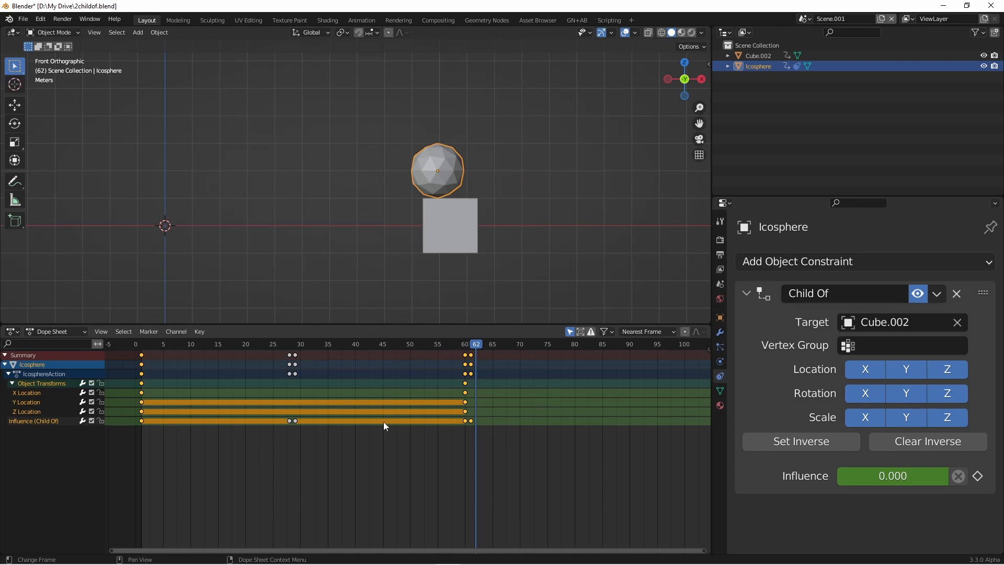
left_click(465, 344)
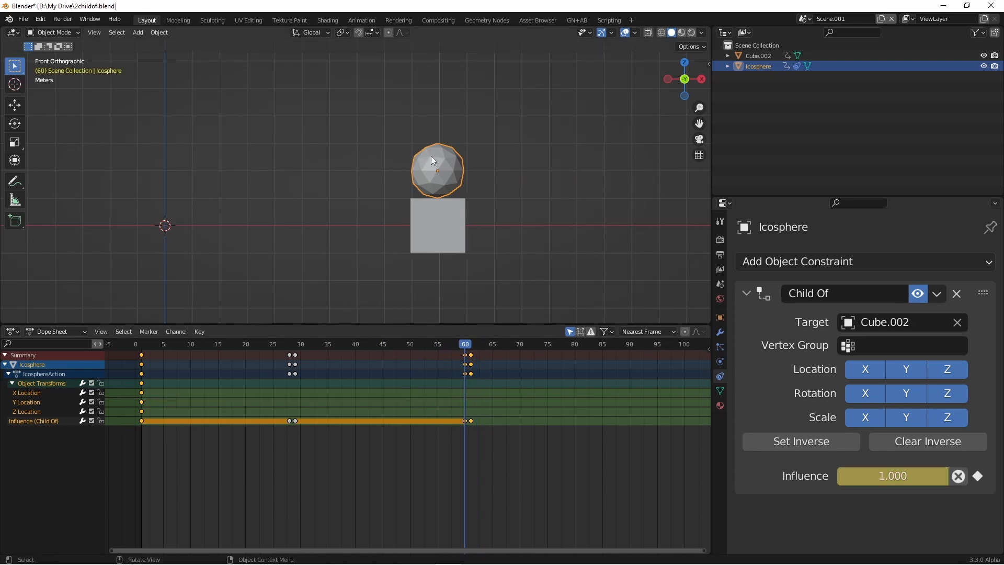
left_click(141, 344)
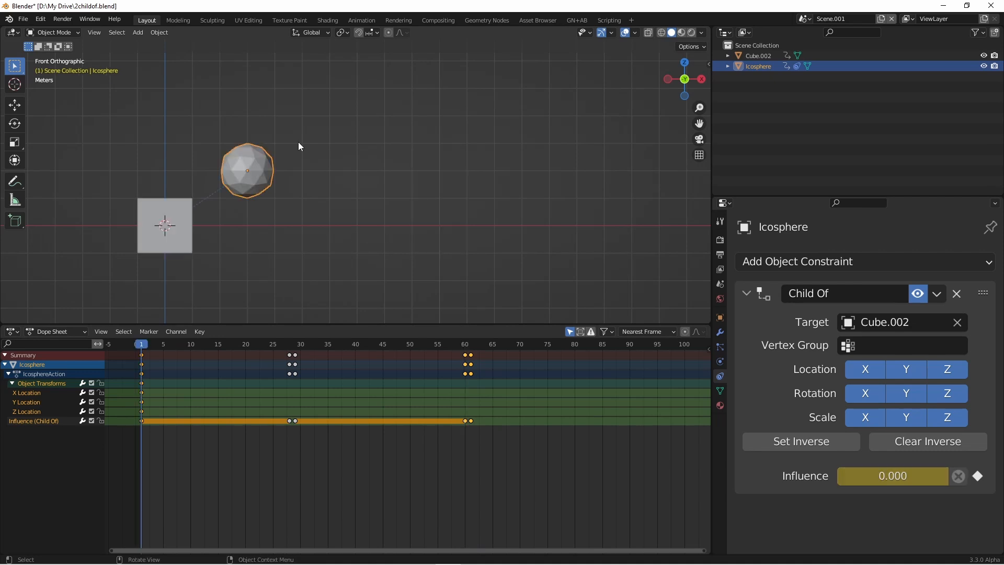
mouse_move(232, 169)
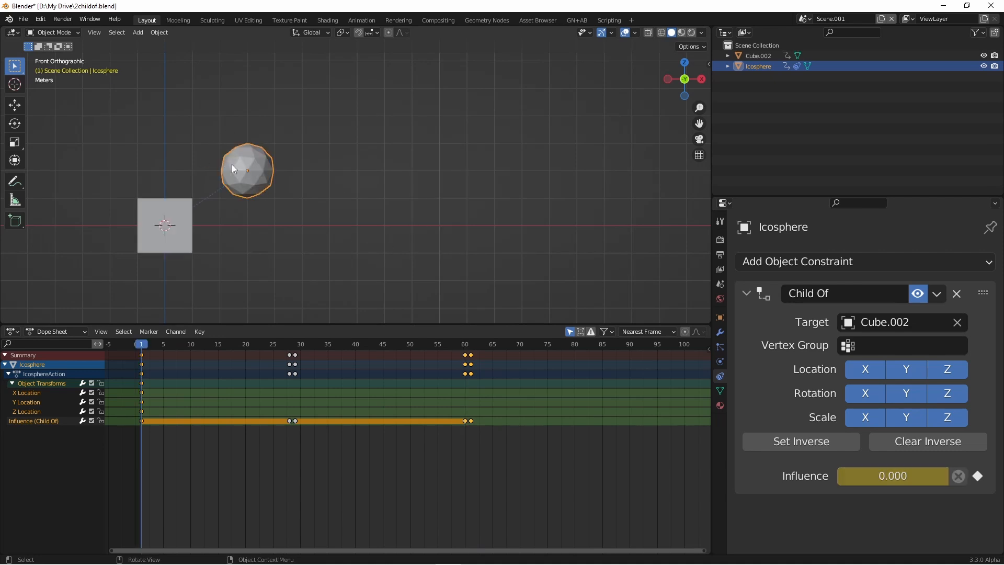
mouse_move(474, 159)
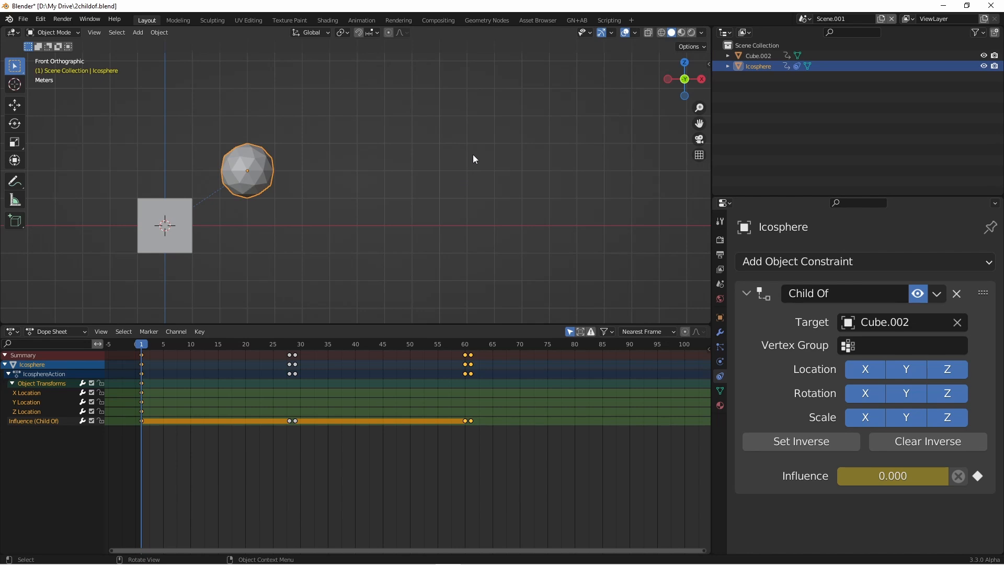
mouse_move(465, 201)
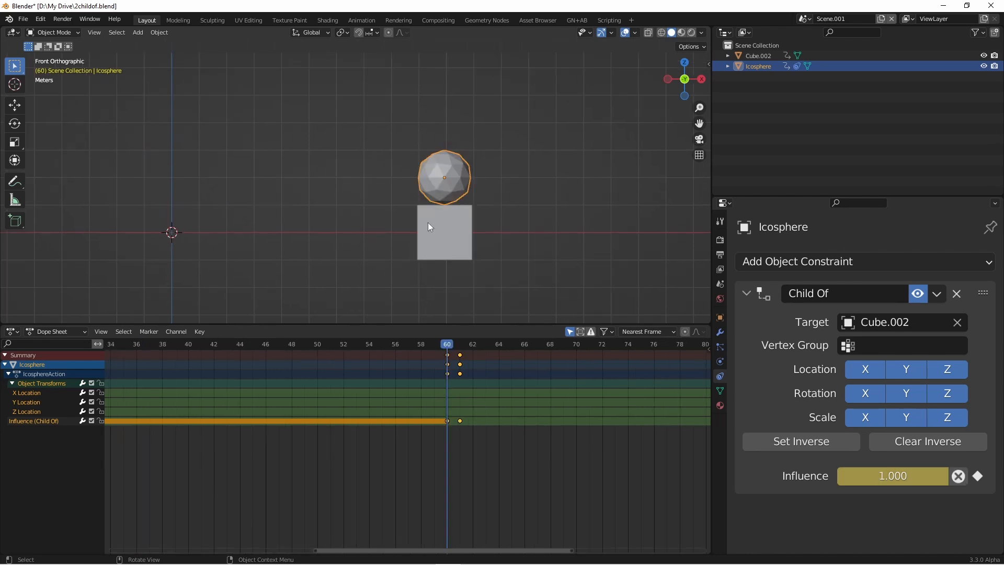
mouse_move(477, 225)
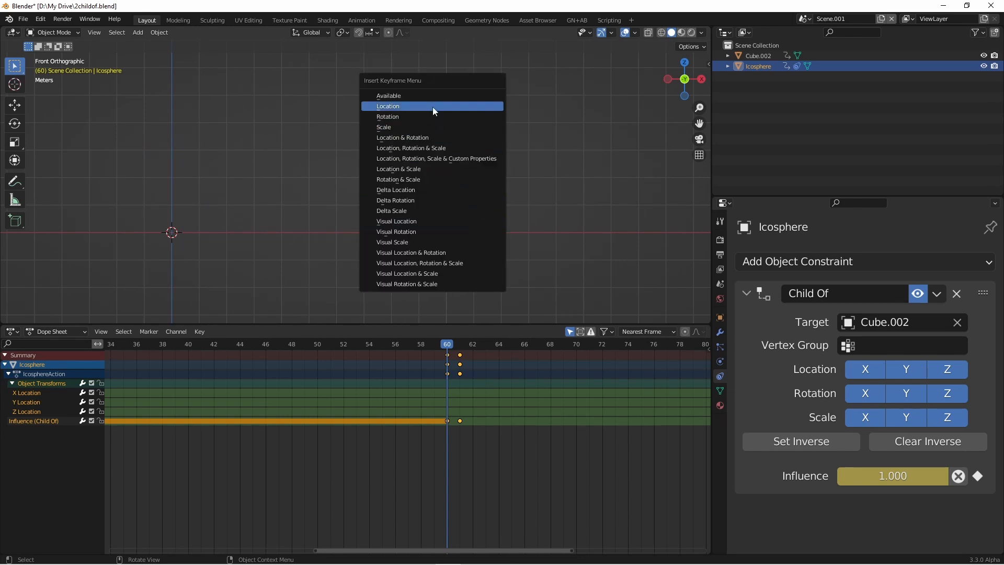
Insert a location keyframe for the Icosphere at frame 60 while it rests on the cube.
left_click(387, 105)
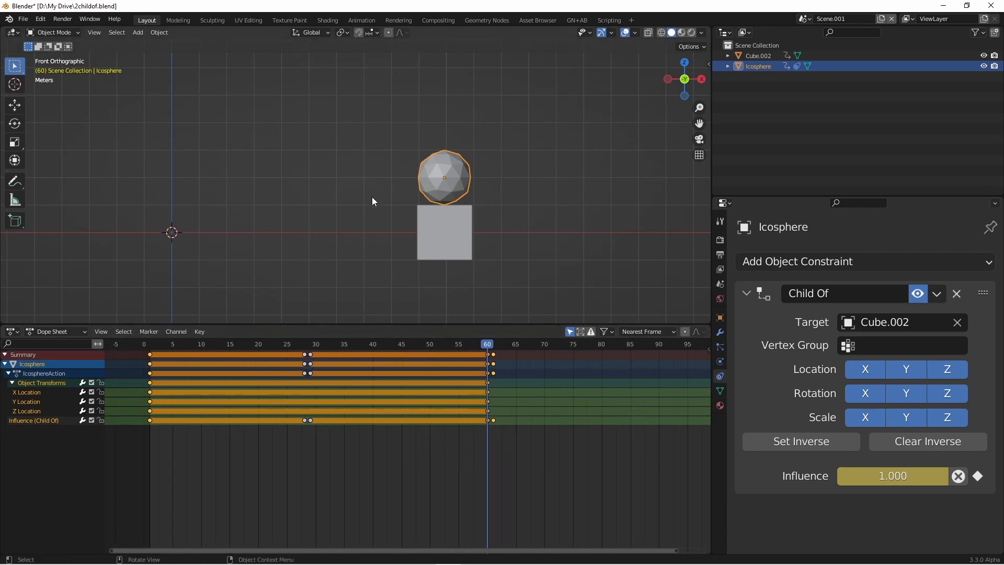
mouse_move(246, 175)
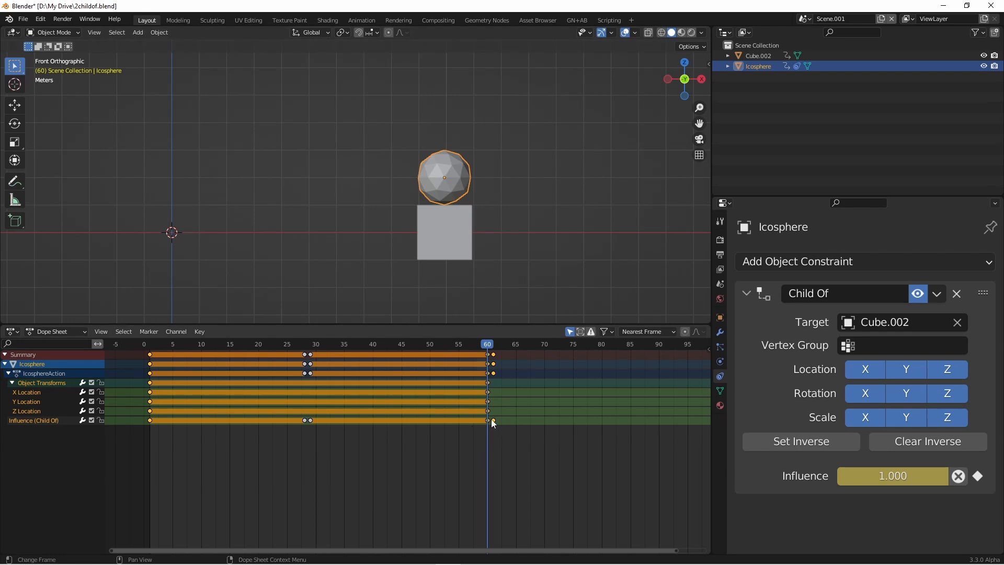
mouse_move(464, 176)
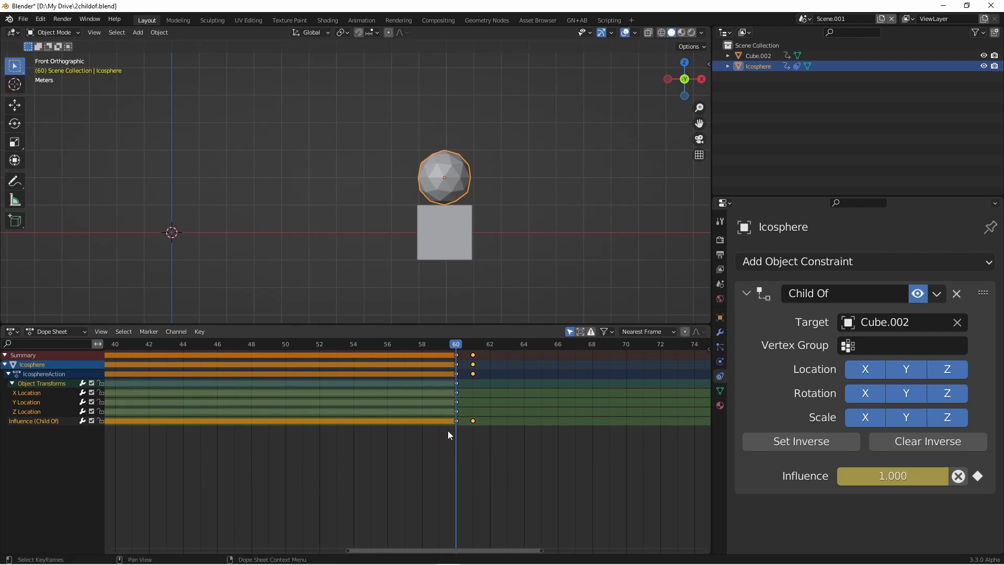
mouse_move(457, 430)
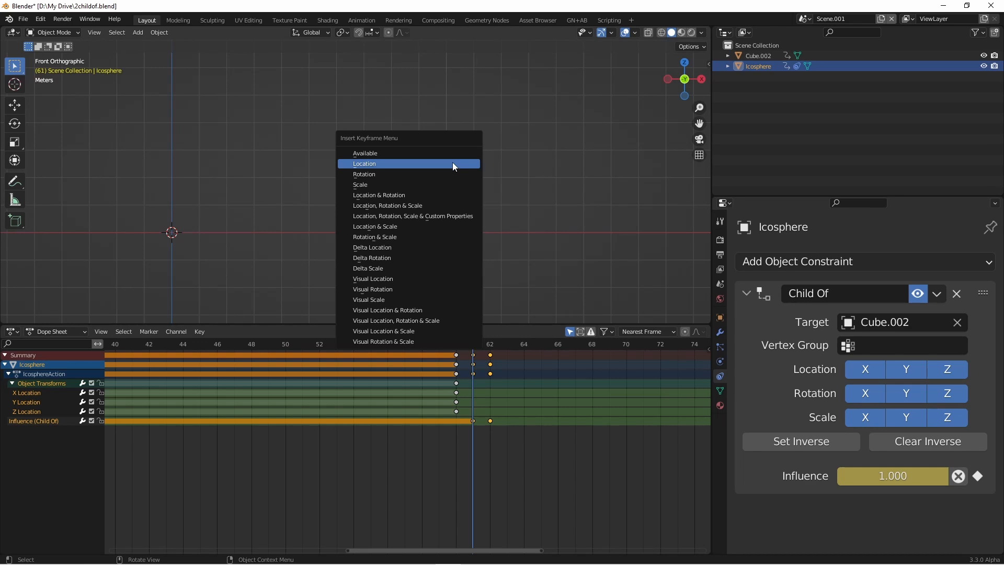
mouse_move(427, 282)
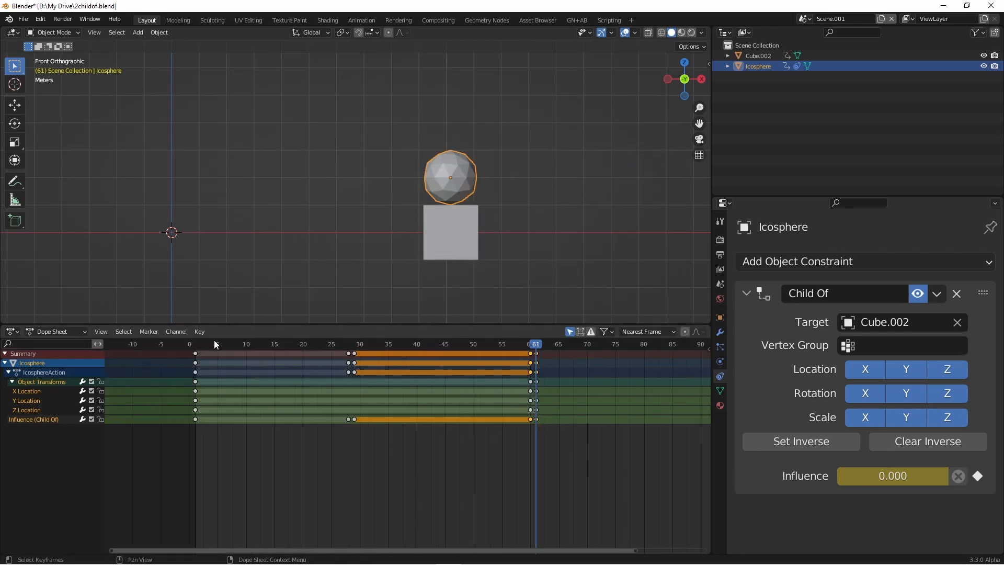
Play the animation to about frame 85, watching the Icosphere stay as the cube leaves.
key("Space")
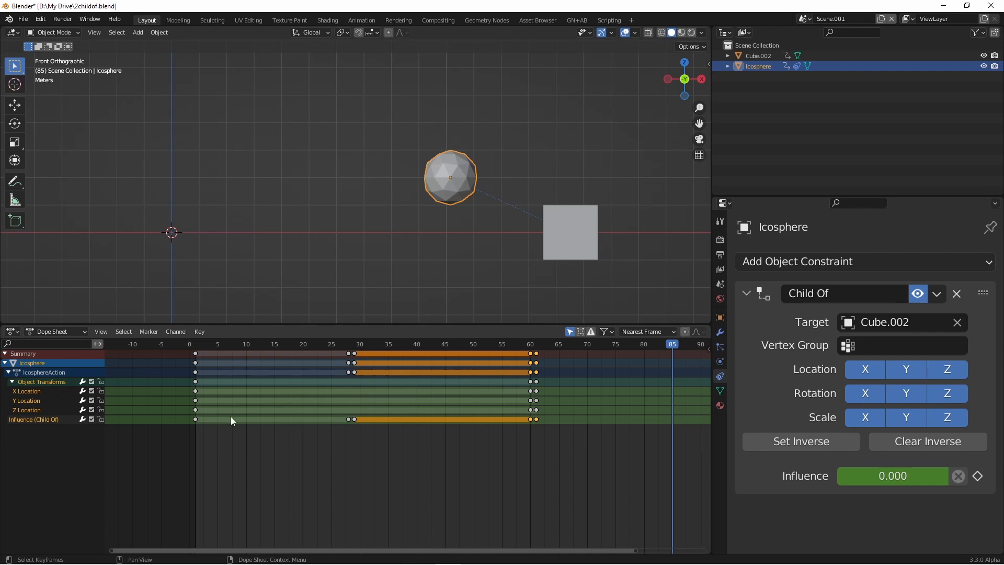
Scrub frames 1, 28, 29, 30, 54 and 60 to watch Cube.002 pick up and carry the Icosphere.
left_click(195, 344)
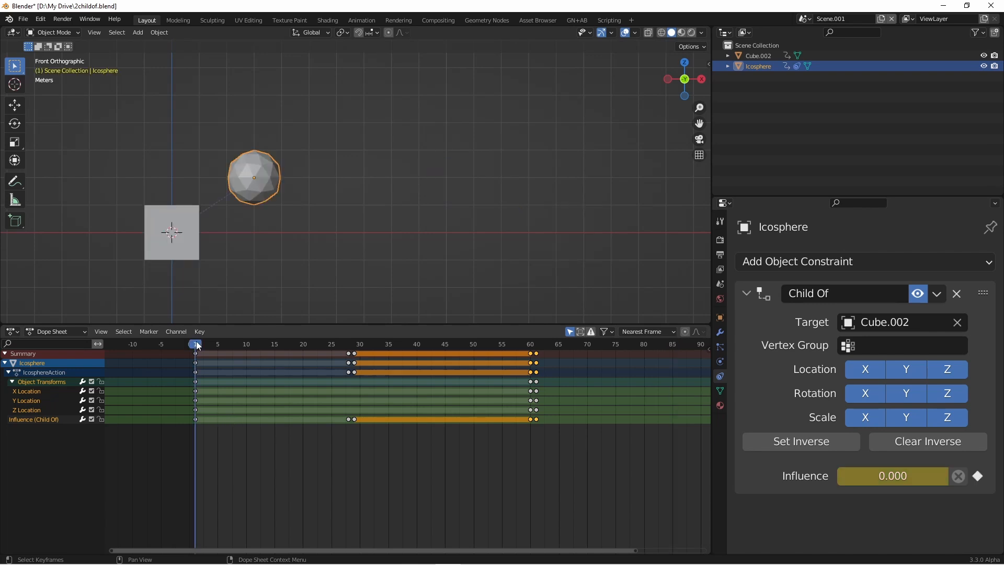
mouse_move(217, 203)
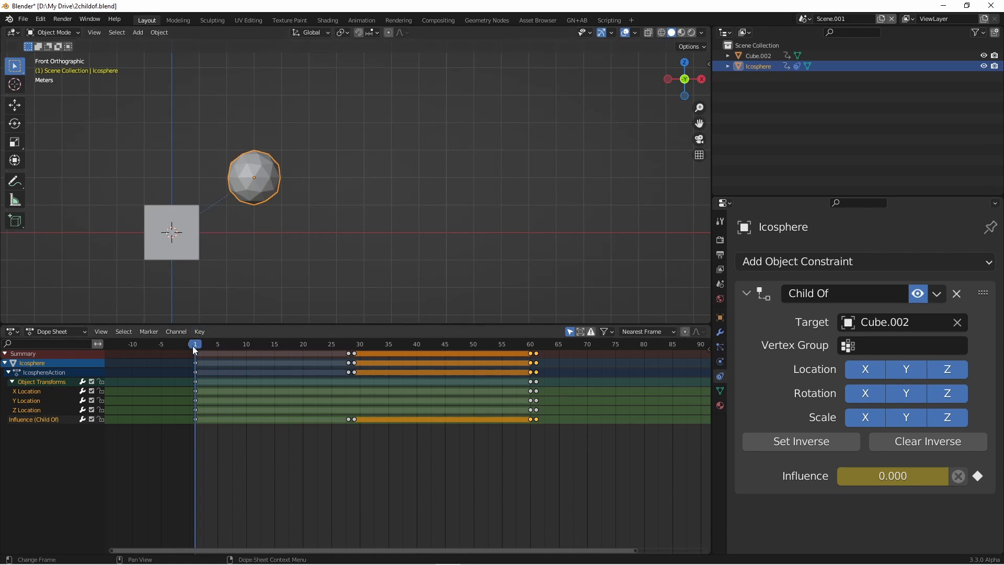
left_click(349, 344)
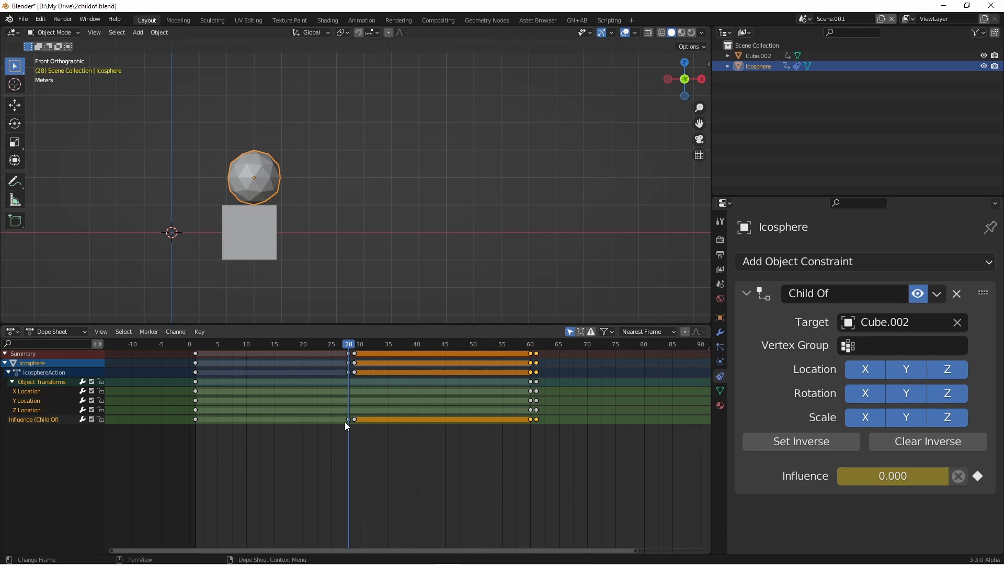
mouse_move(353, 426)
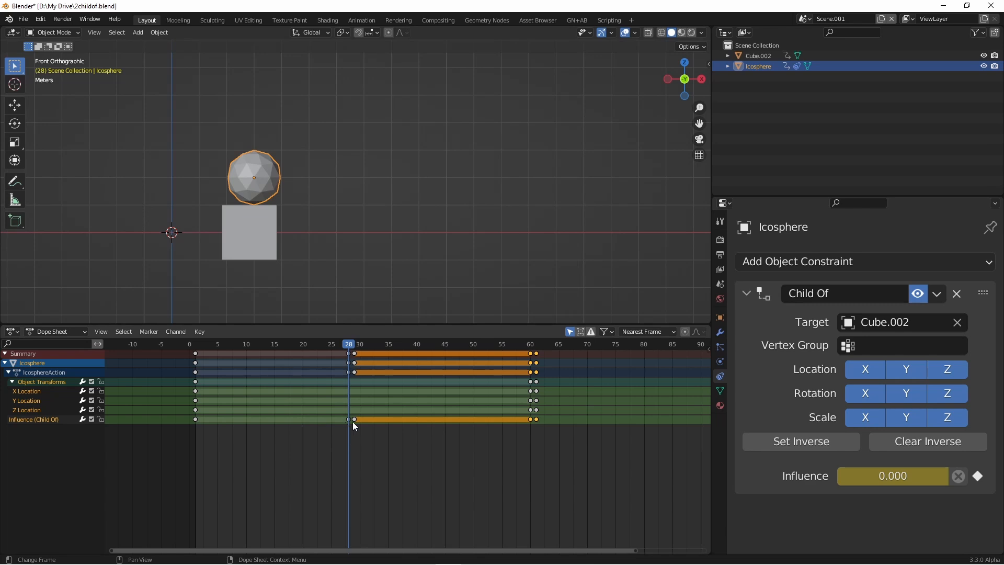
left_click(354, 344)
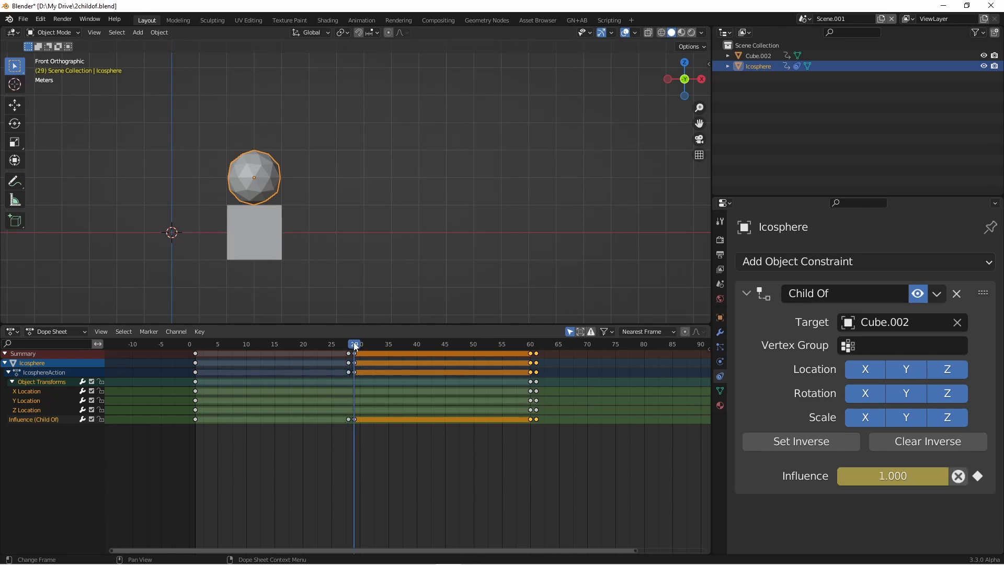
left_click(356, 344)
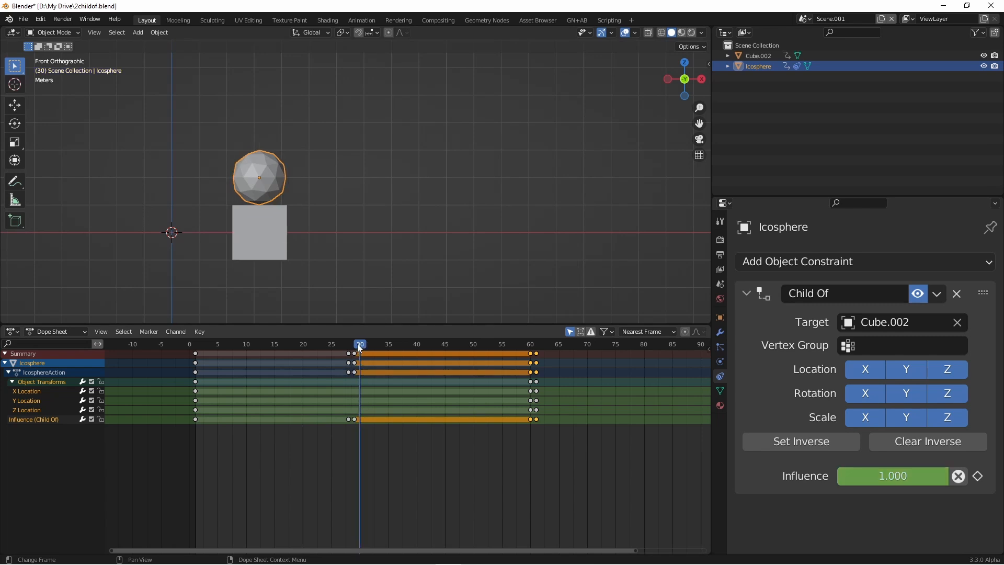
left_click(496, 344)
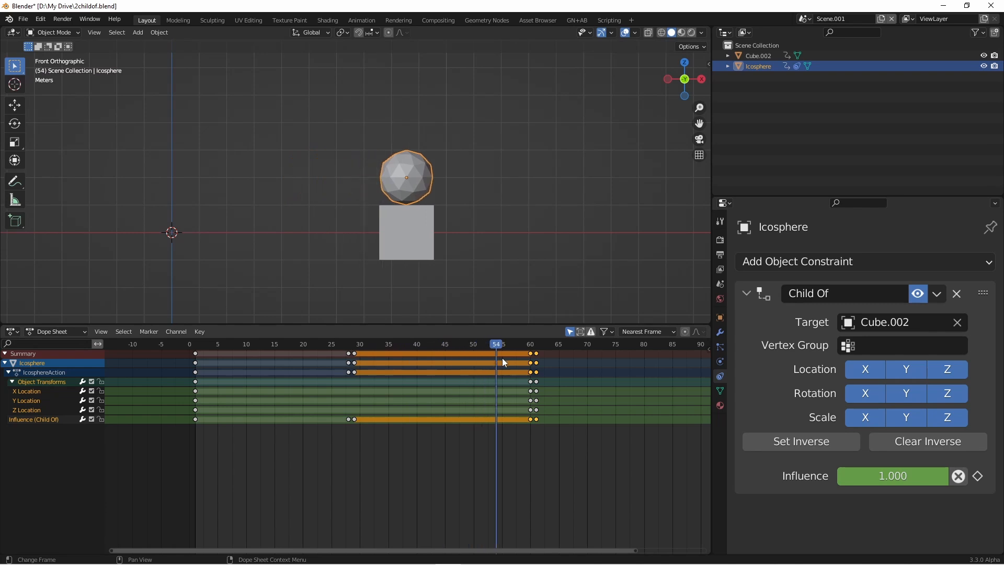
left_click(531, 344)
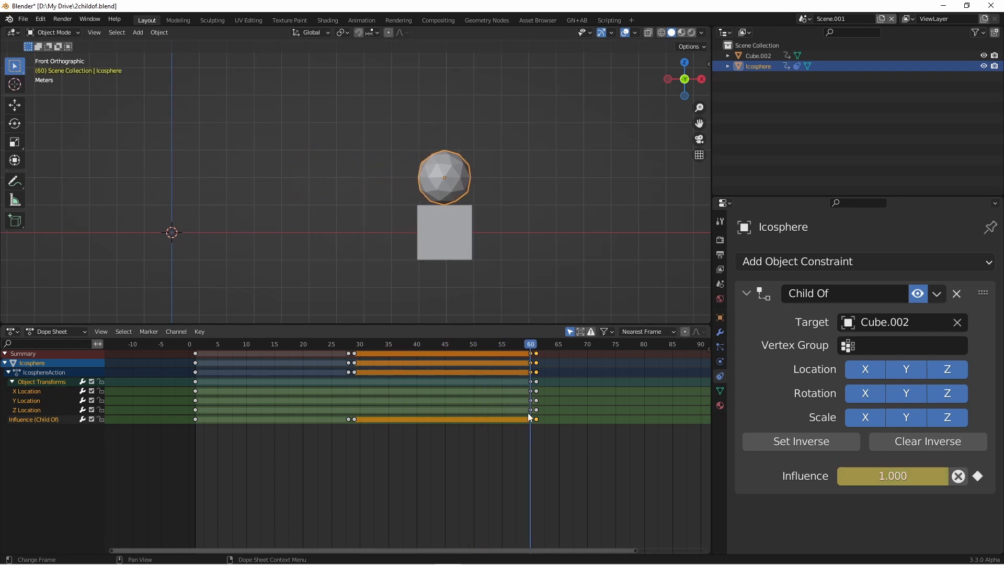
mouse_move(531, 424)
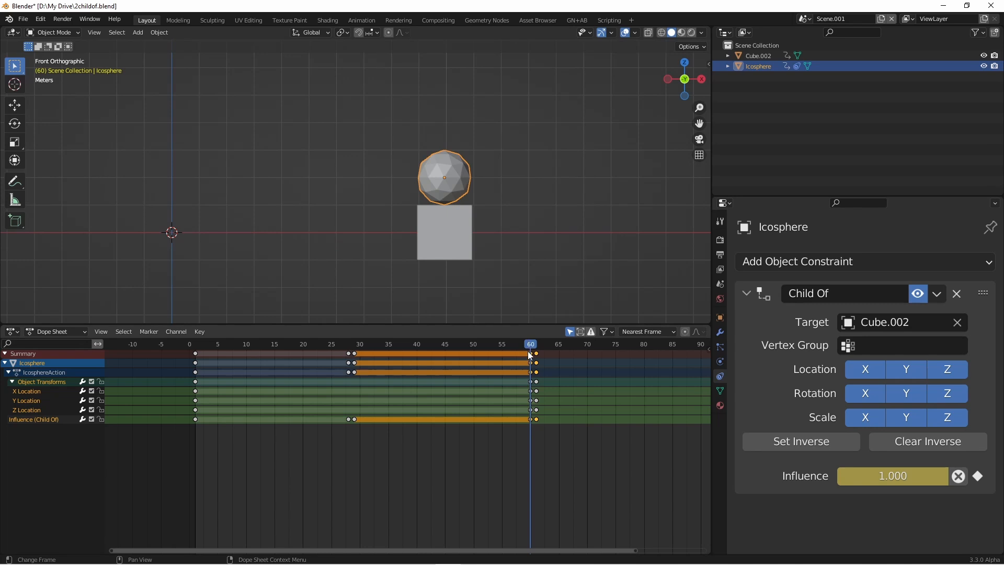
mouse_move(441, 178)
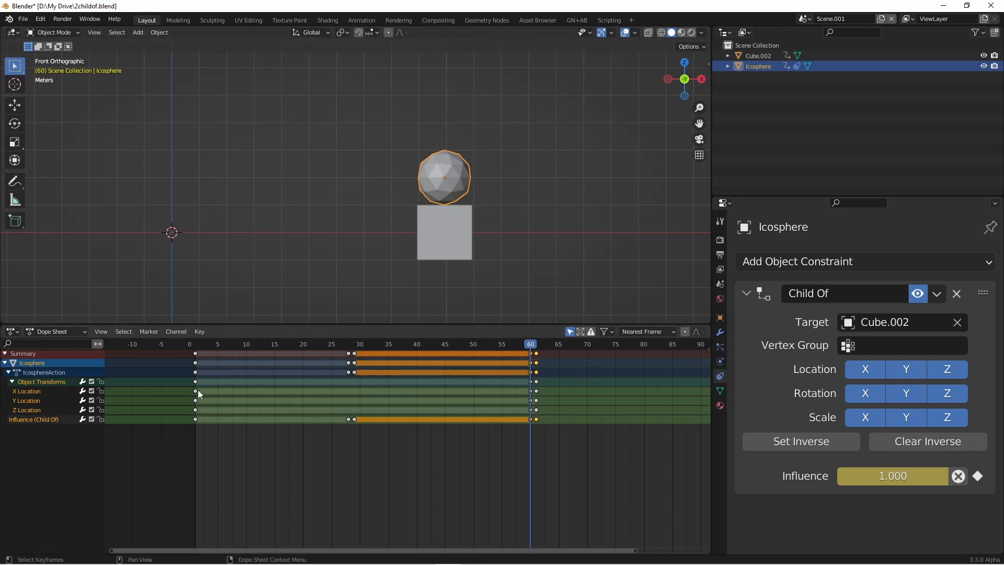
mouse_move(242, 401)
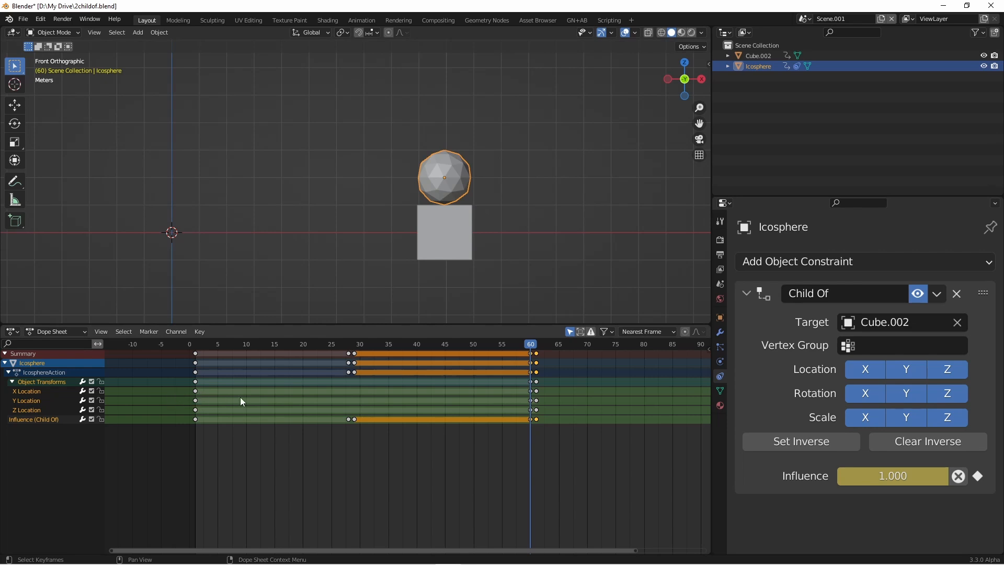
mouse_move(482, 270)
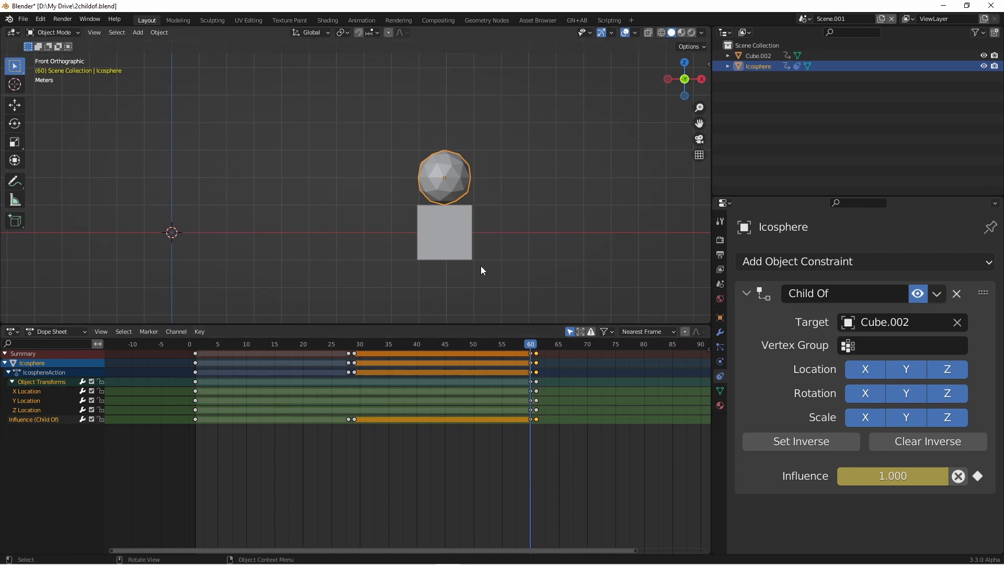
mouse_move(224, 193)
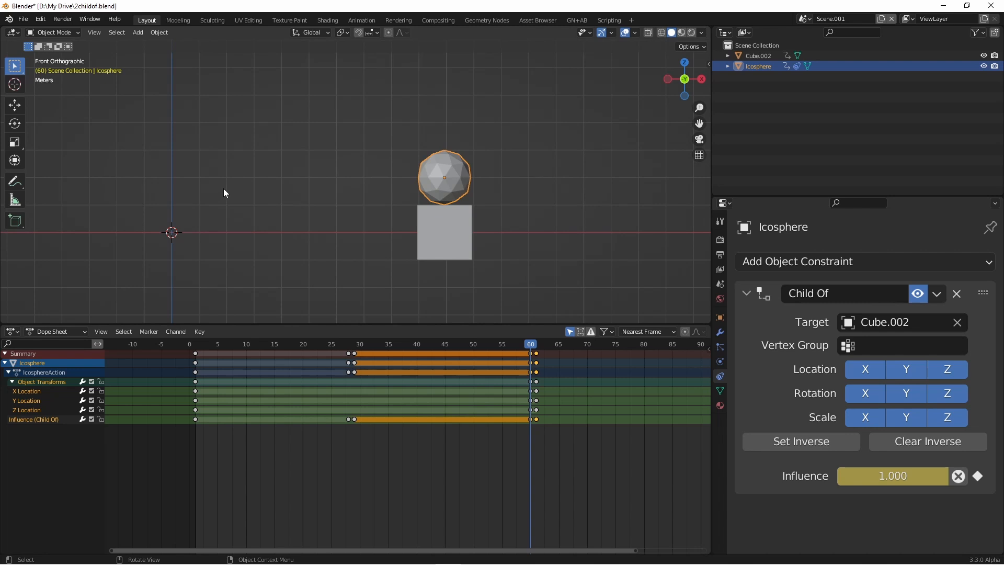
mouse_move(226, 200)
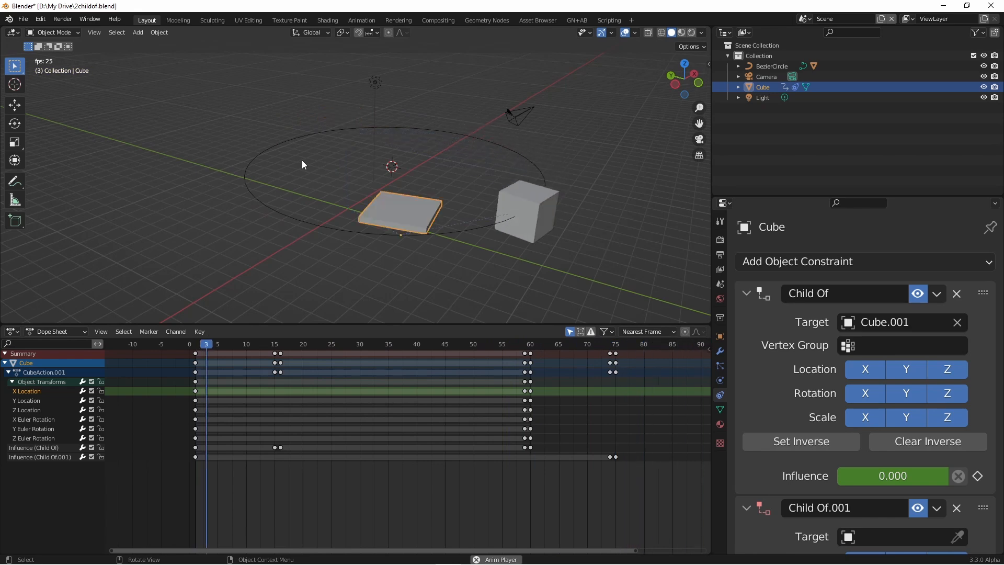
Scrub the path scene's timeline to watch the slab ride on the cube circling the path.
left_click(472, 344)
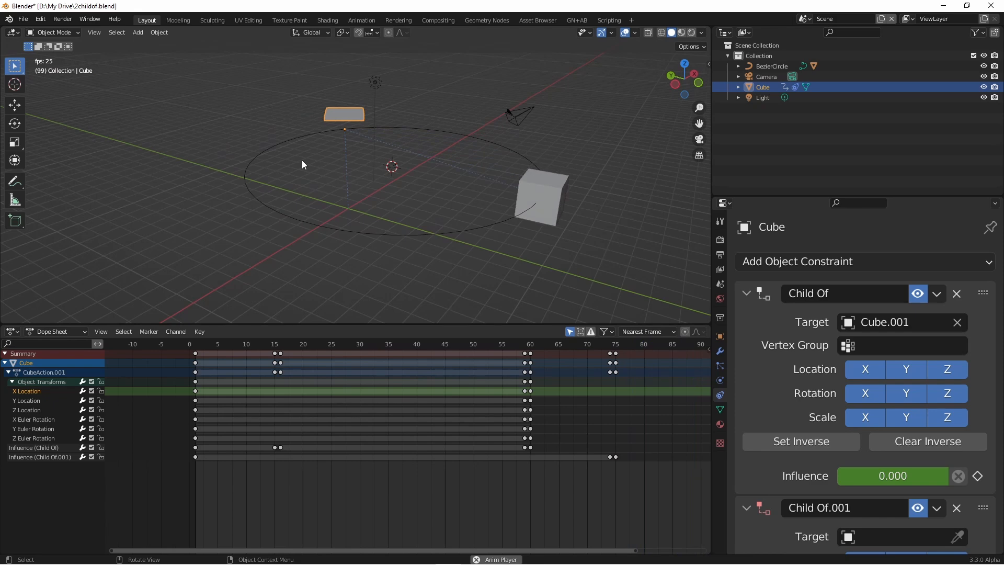
left_click(456, 344)
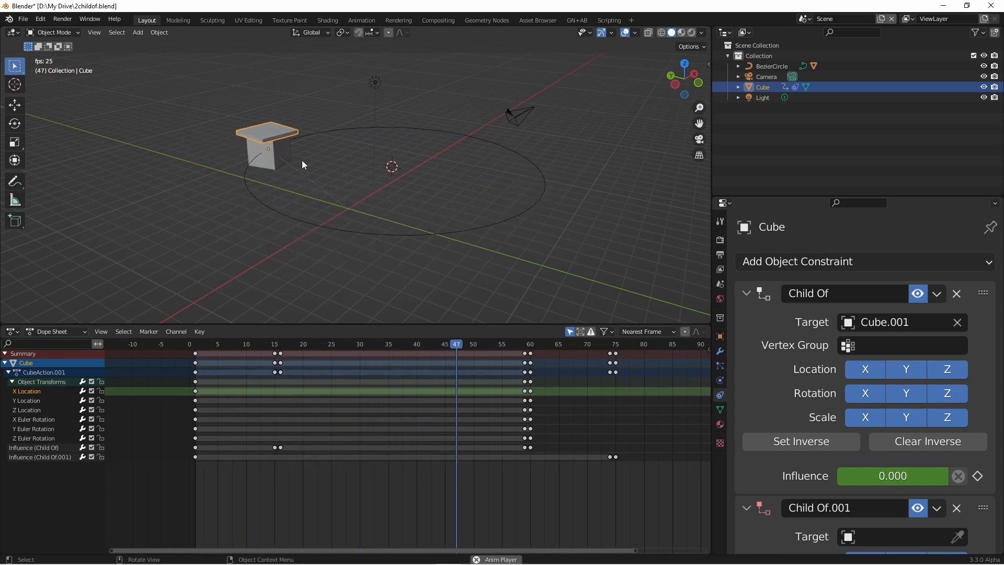
left_click(308, 344)
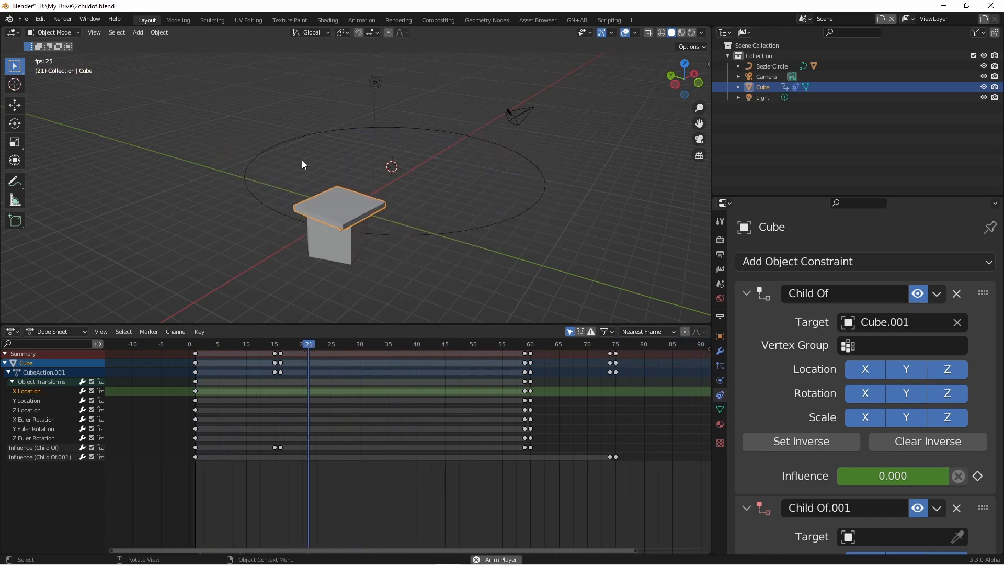
left_click(581, 344)
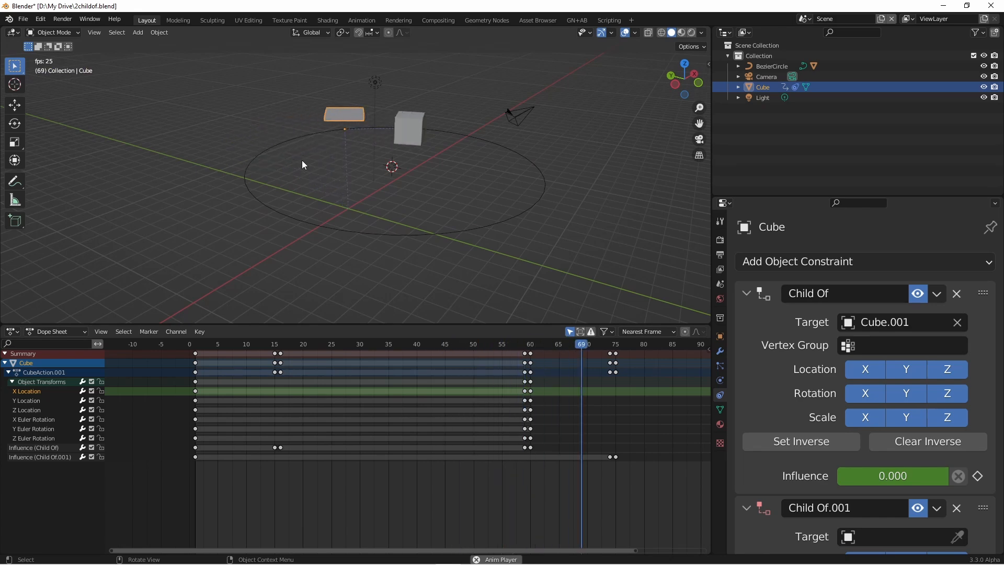
left_click(337, 344)
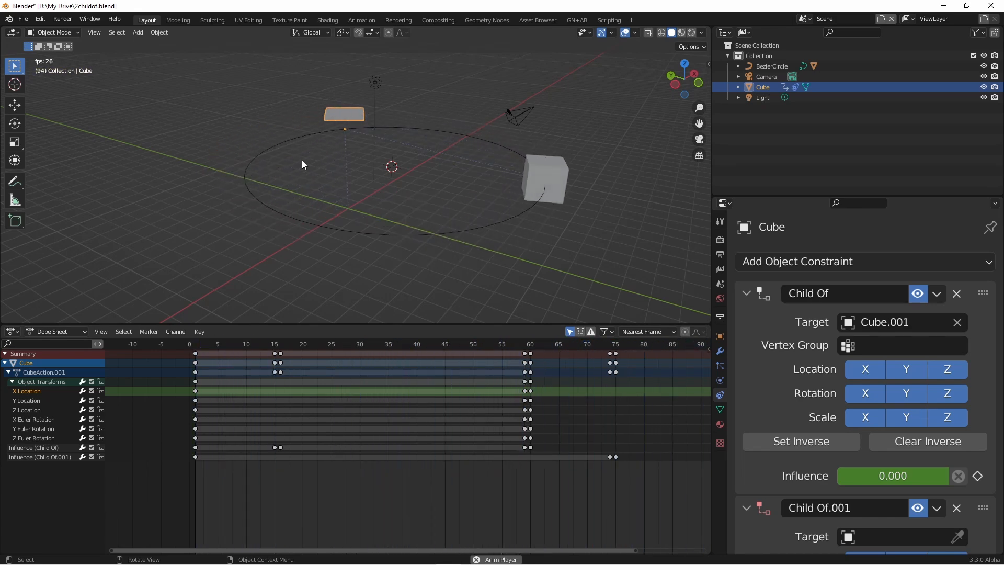
left_click(427, 344)
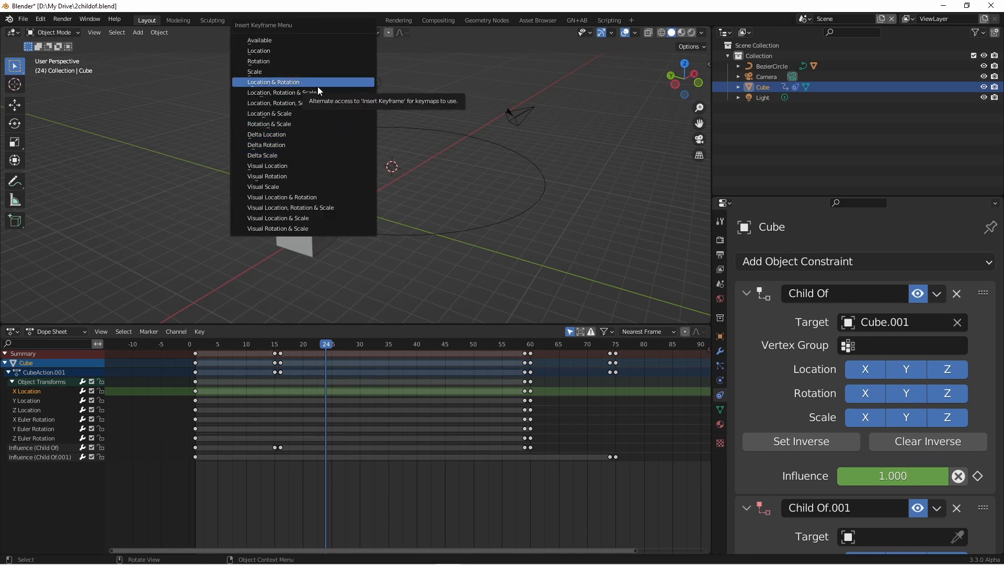
mouse_move(310, 196)
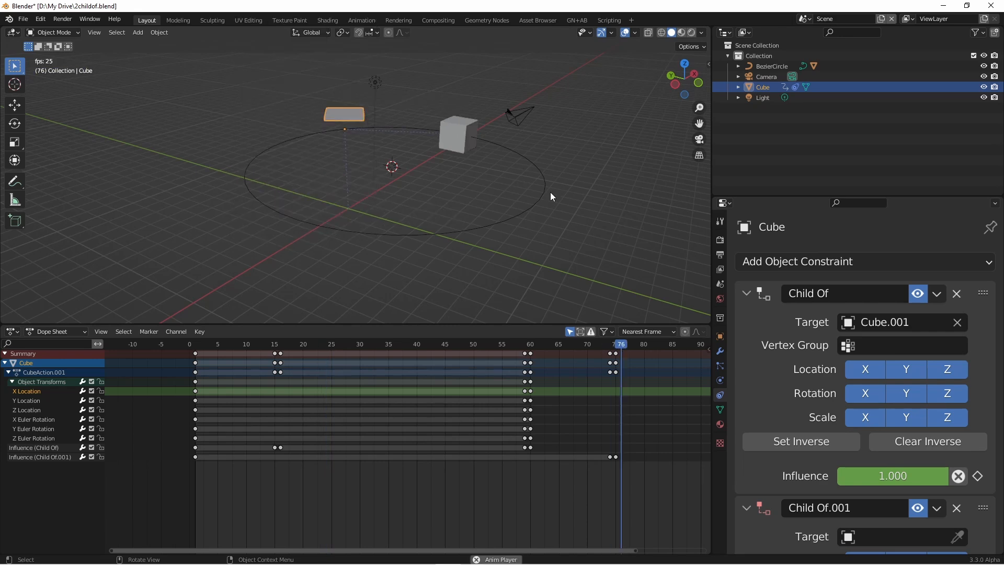
left_click(320, 344)
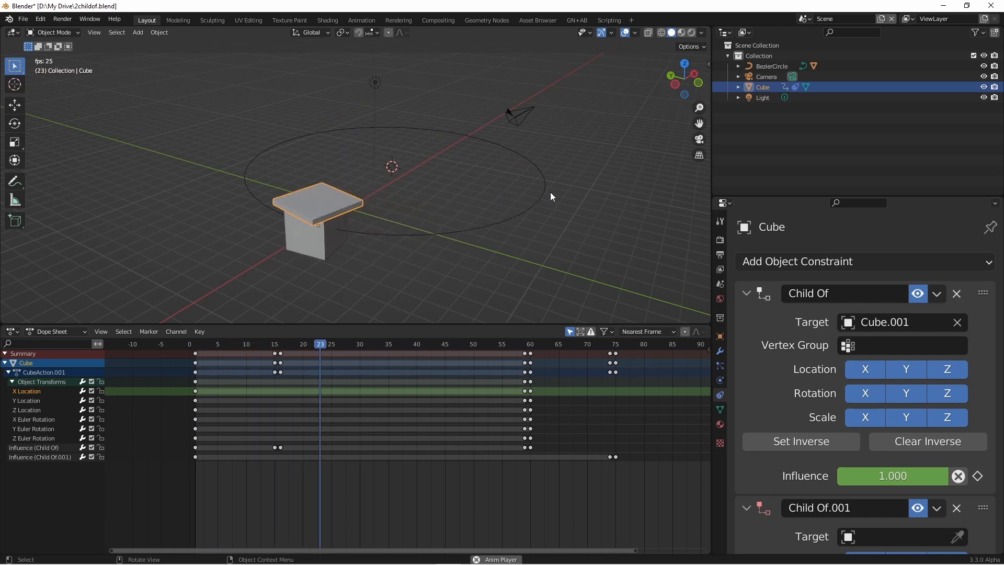
left_click(553, 344)
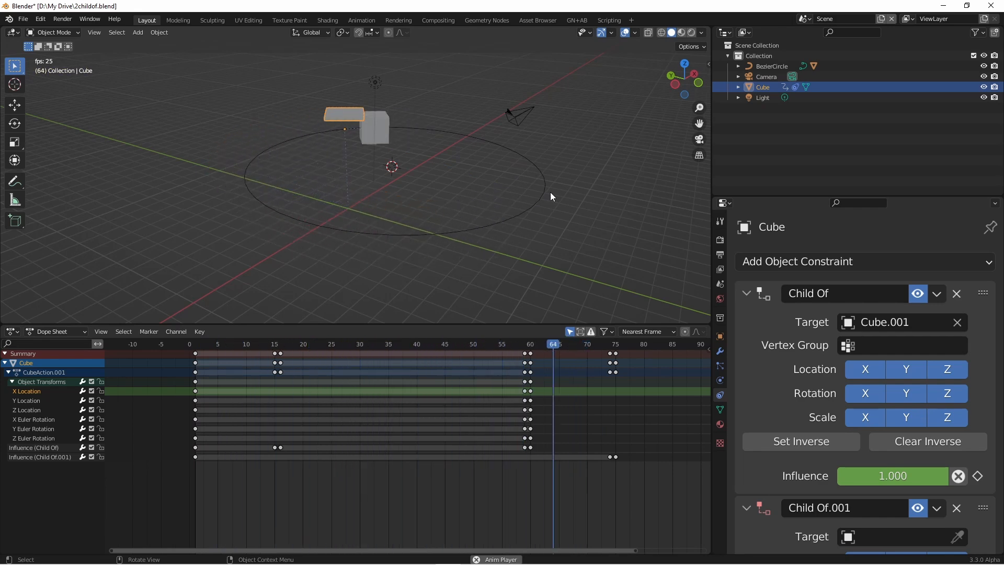
left_click(251, 344)
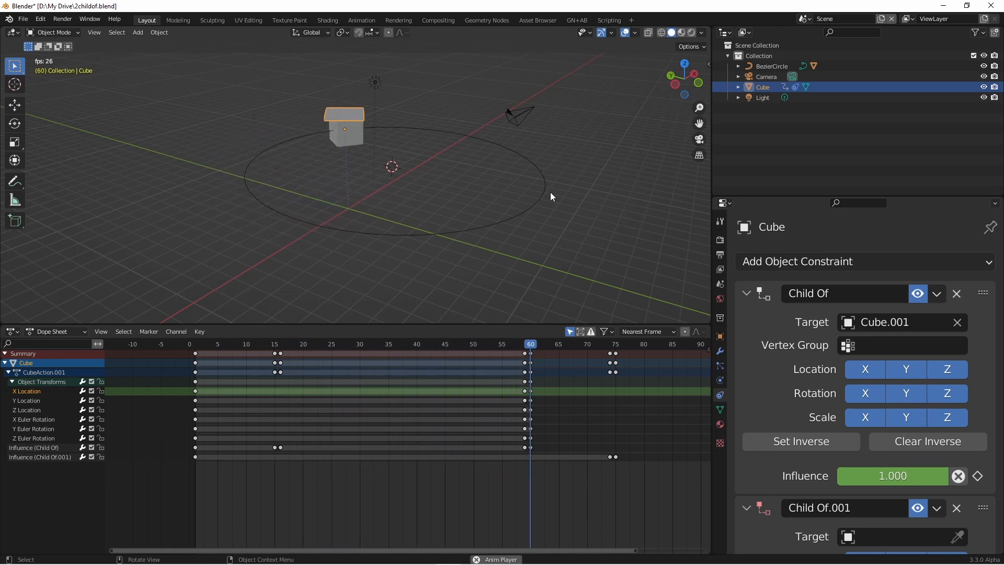
left_click(228, 344)
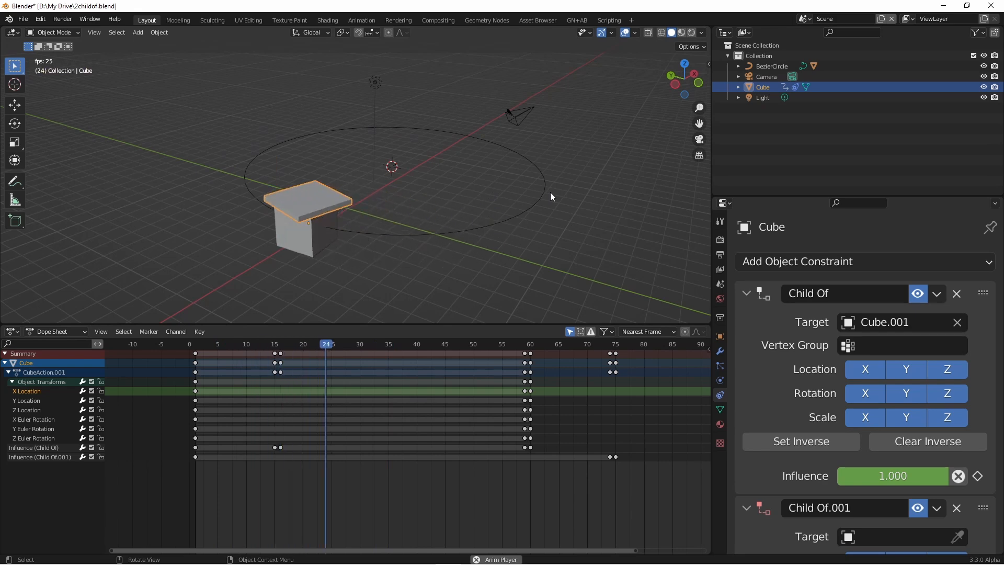
left_click(591, 344)
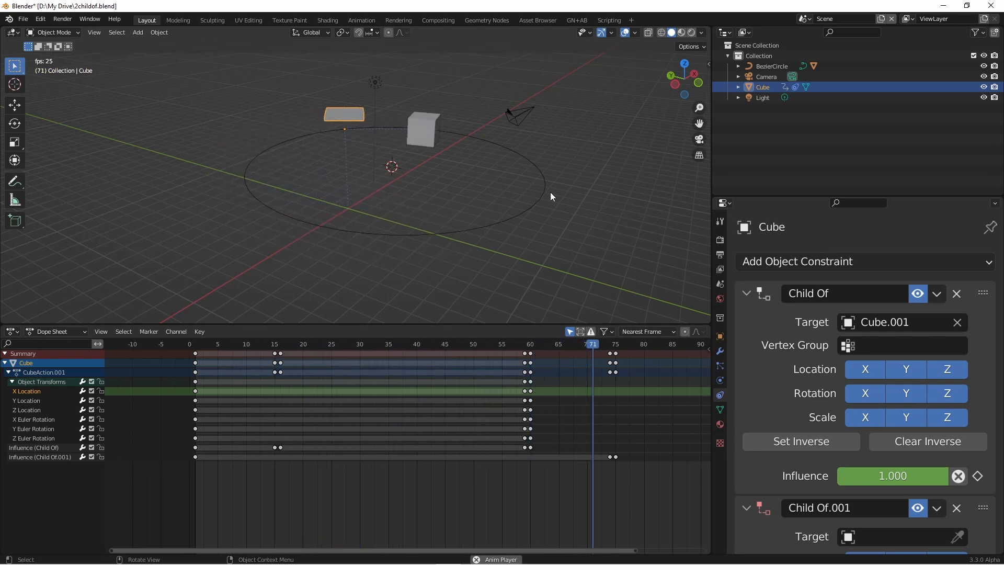
left_click(218, 344)
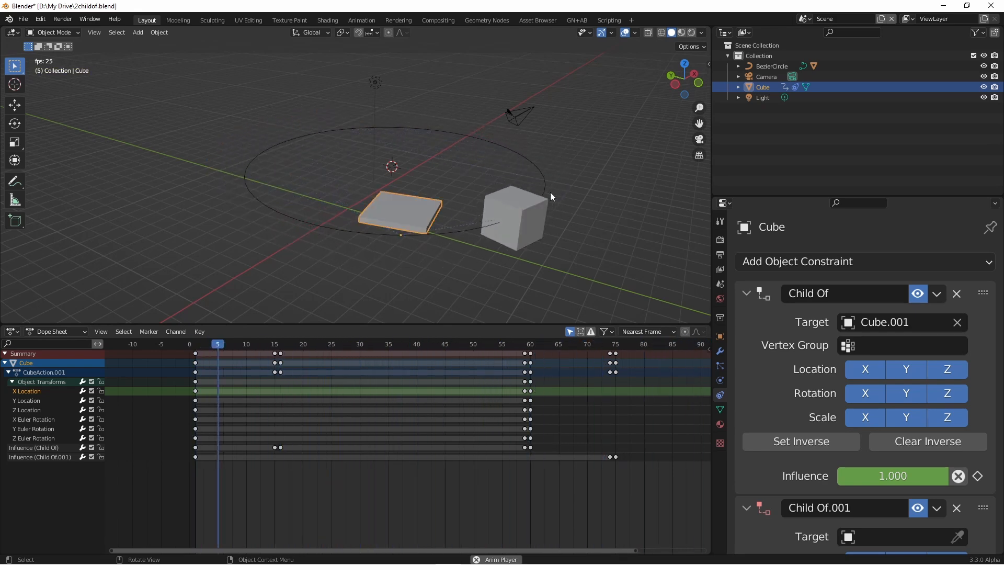
left_click(491, 344)
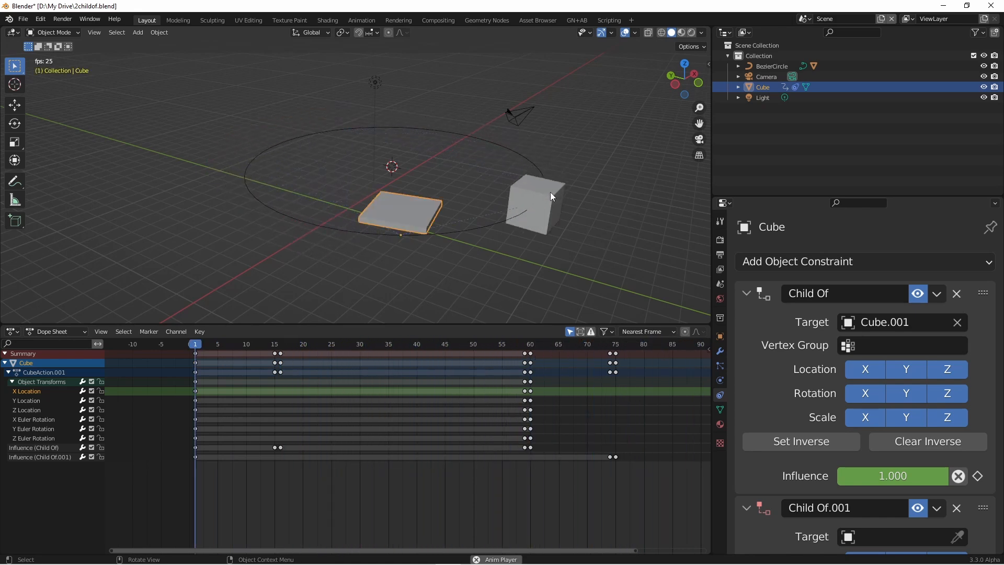
left_click(507, 344)
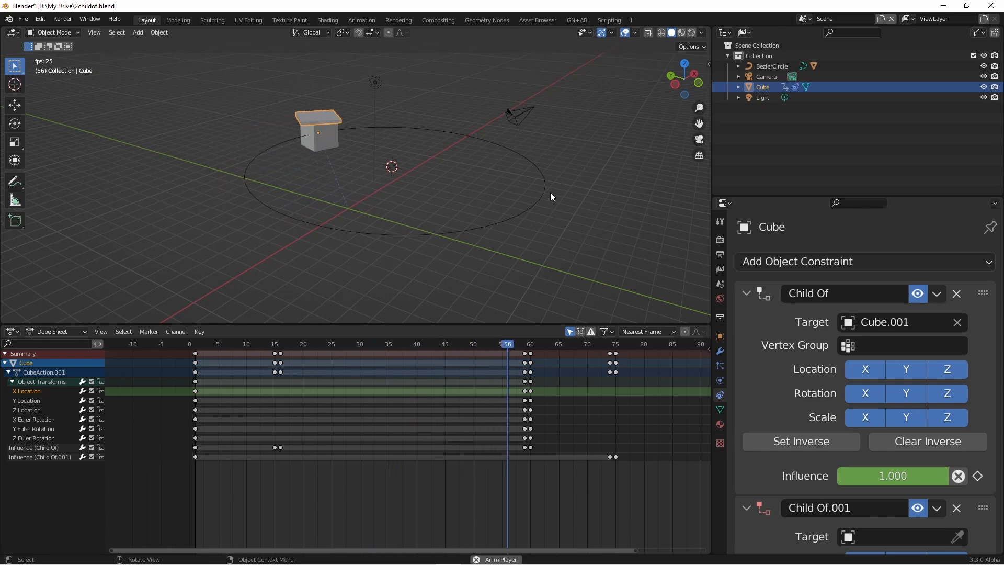
left_click(217, 344)
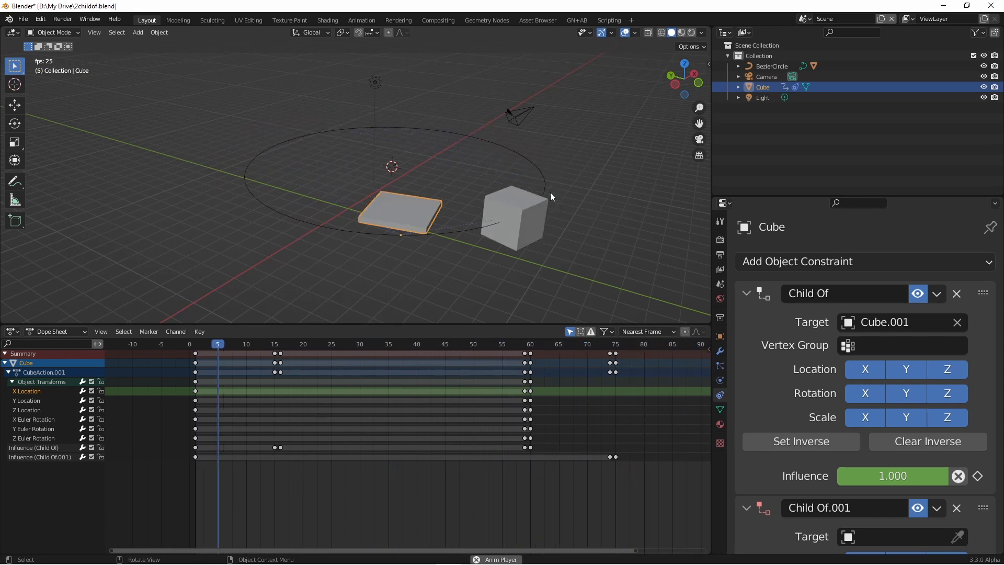
left_click(416, 344)
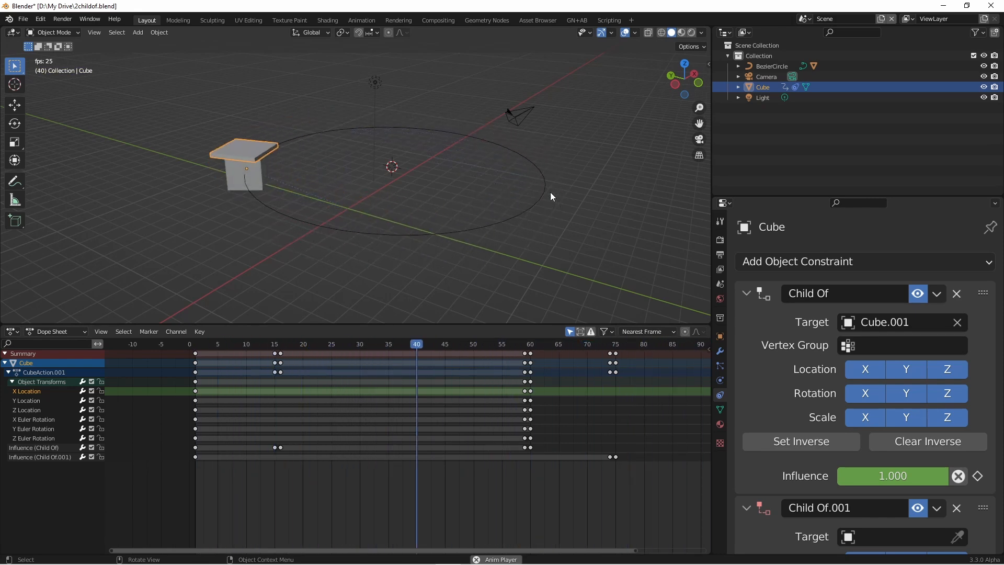